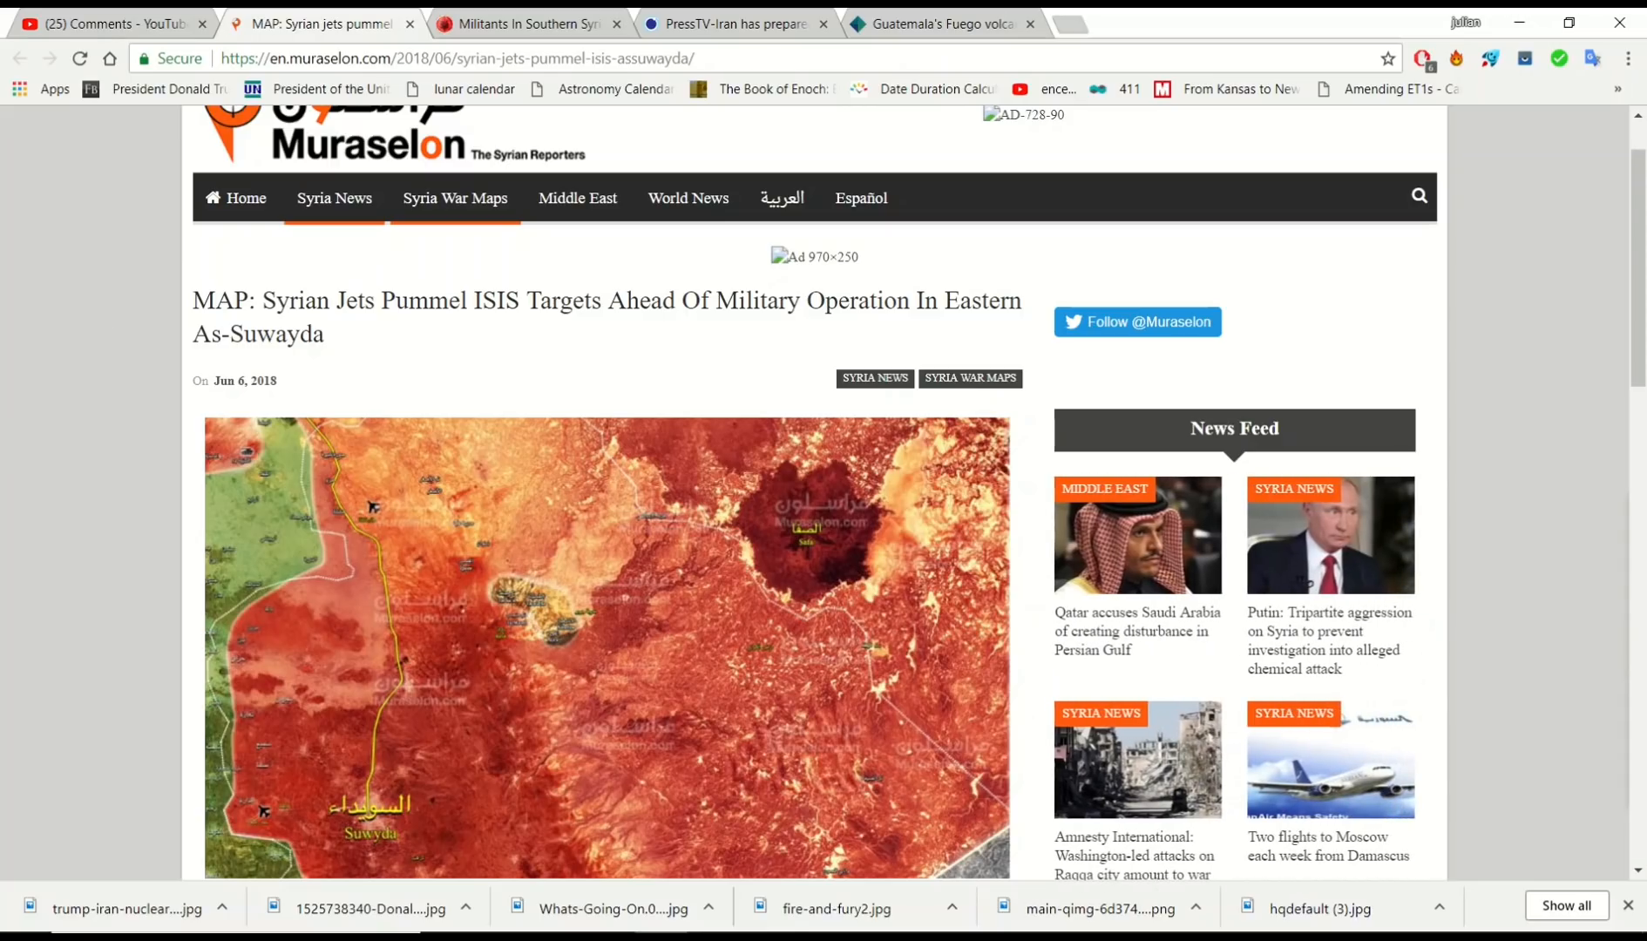
pyautogui.moveTo(252, 713)
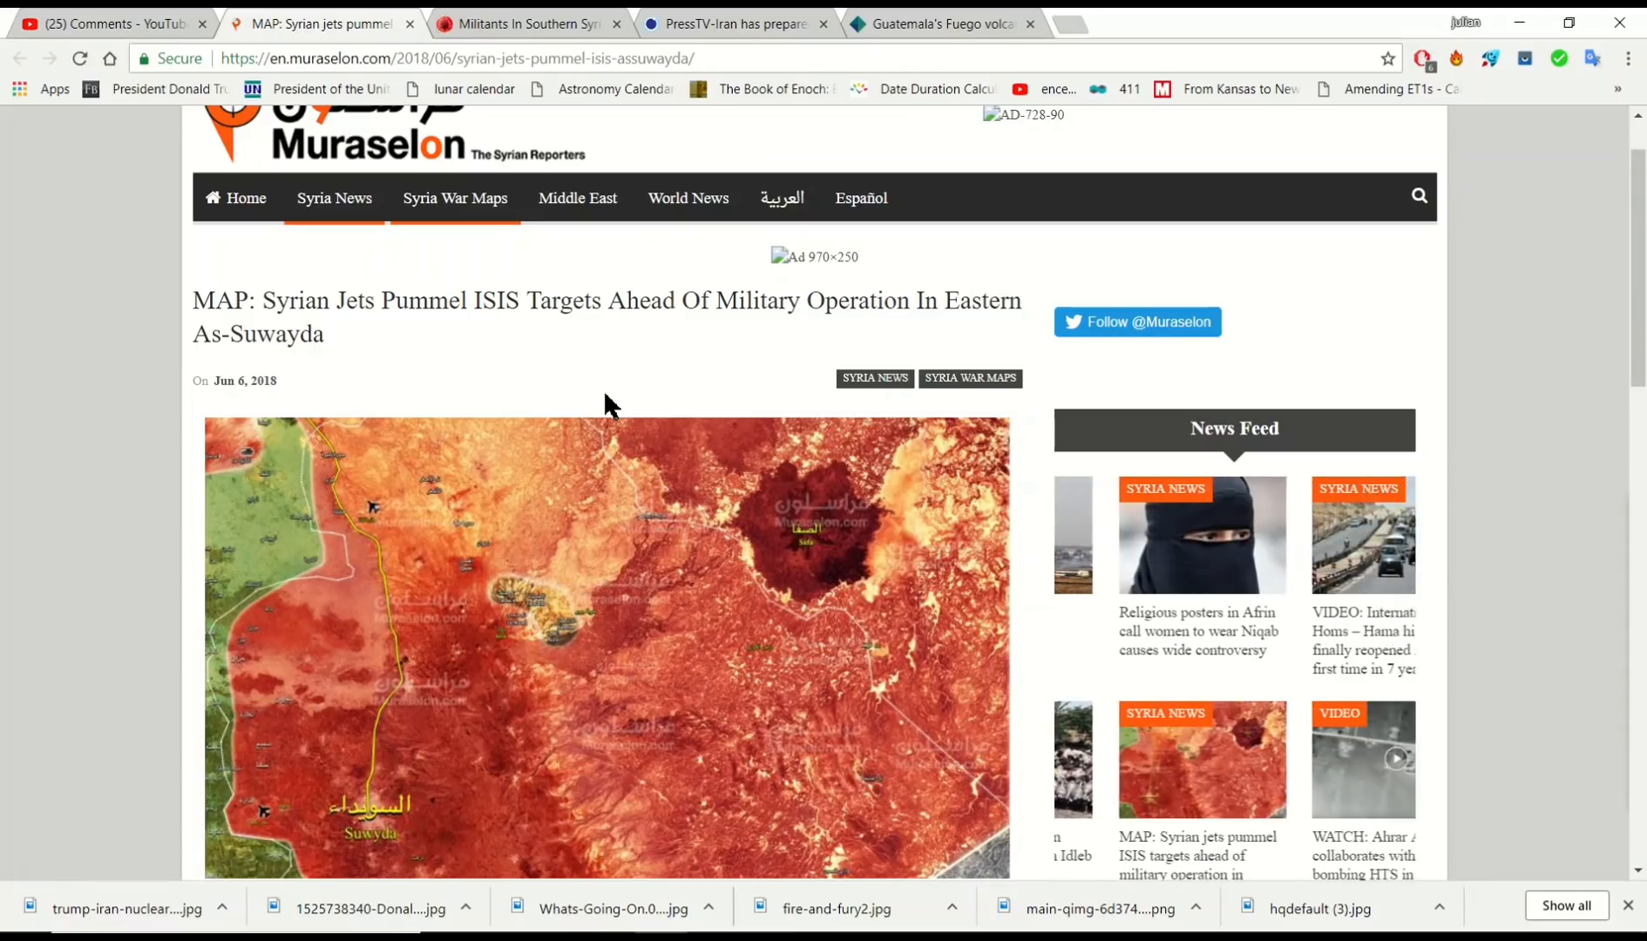
# Scroll the current page and click the same on-page spot several times.
pyautogui.scroll(-3)
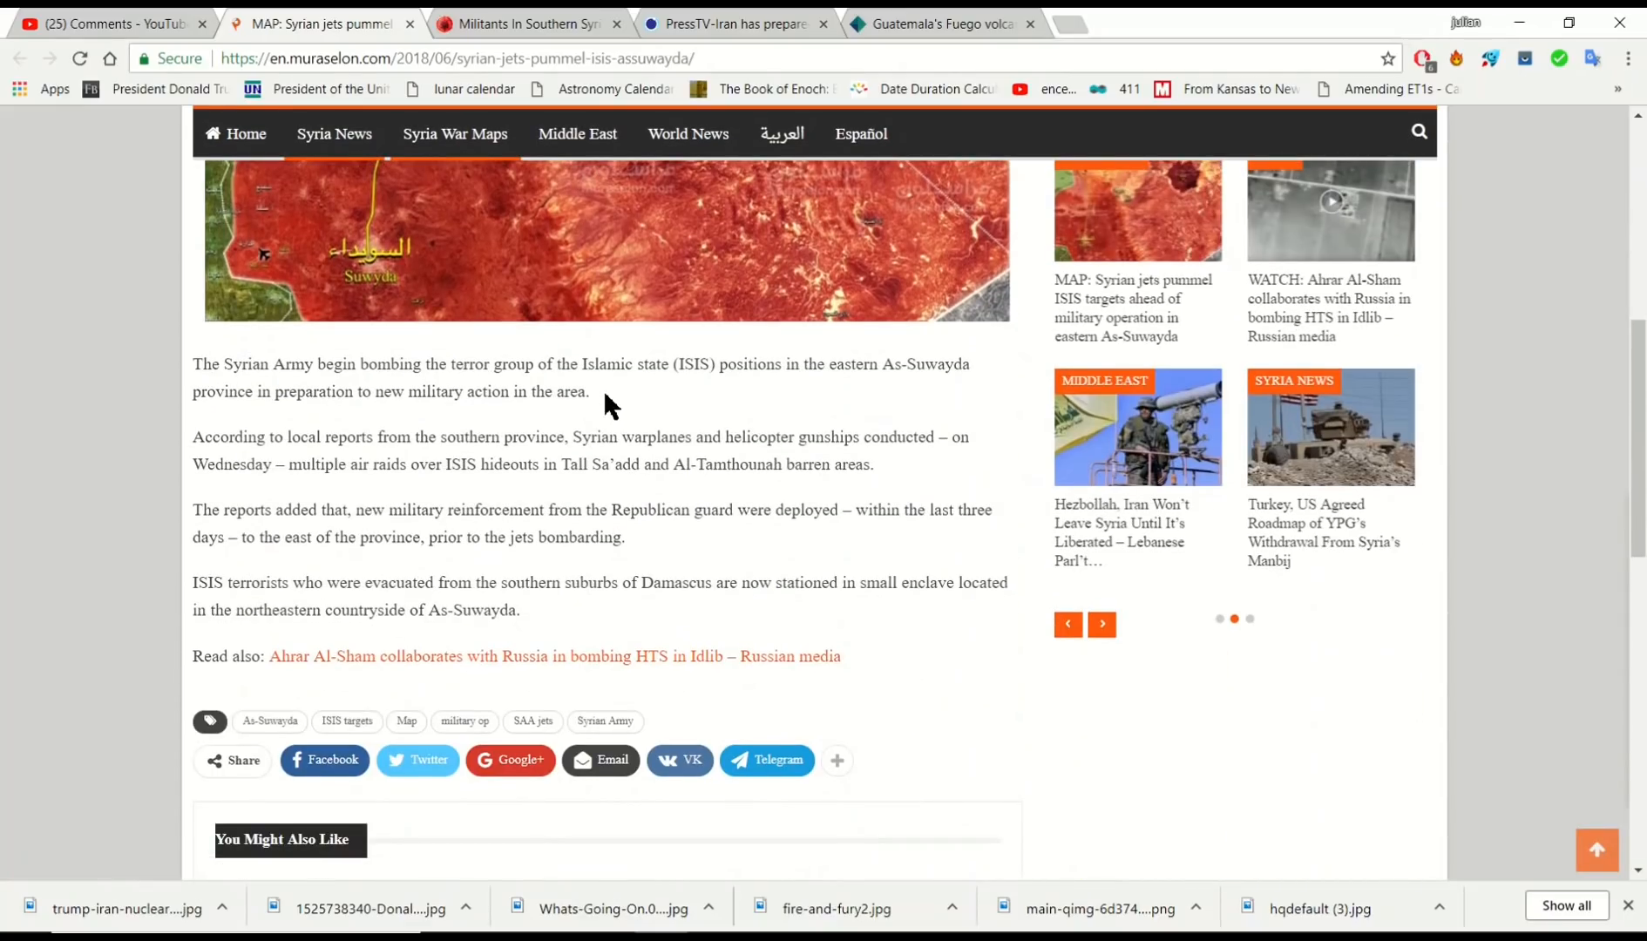
pyautogui.click(1102, 625)
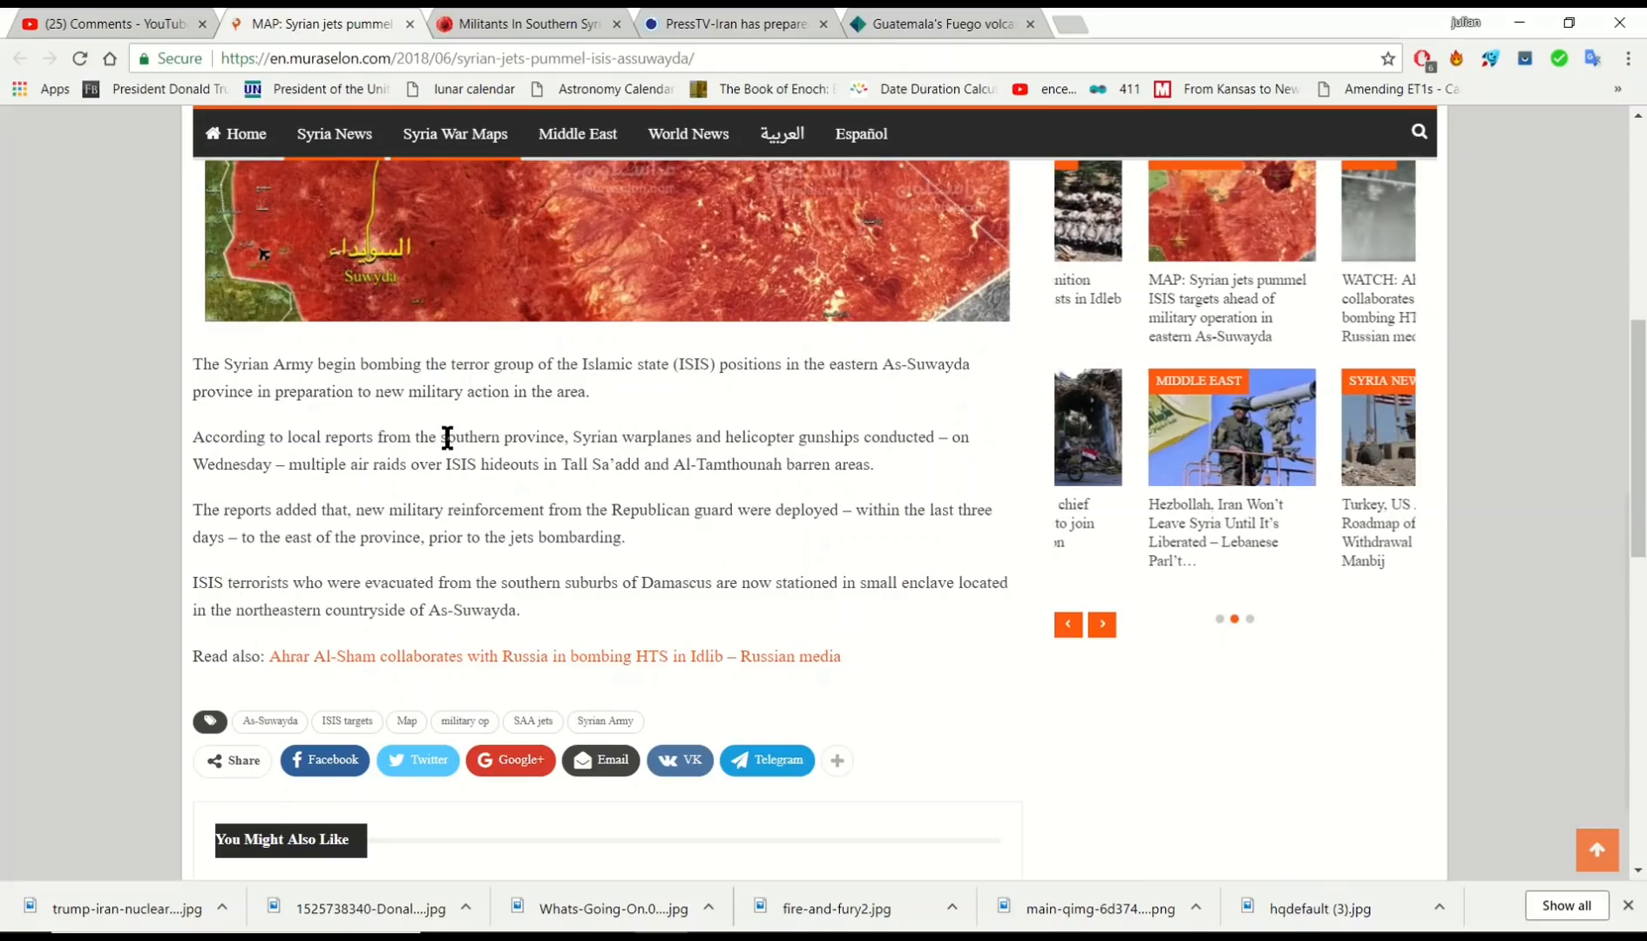
pyautogui.click(1102, 625)
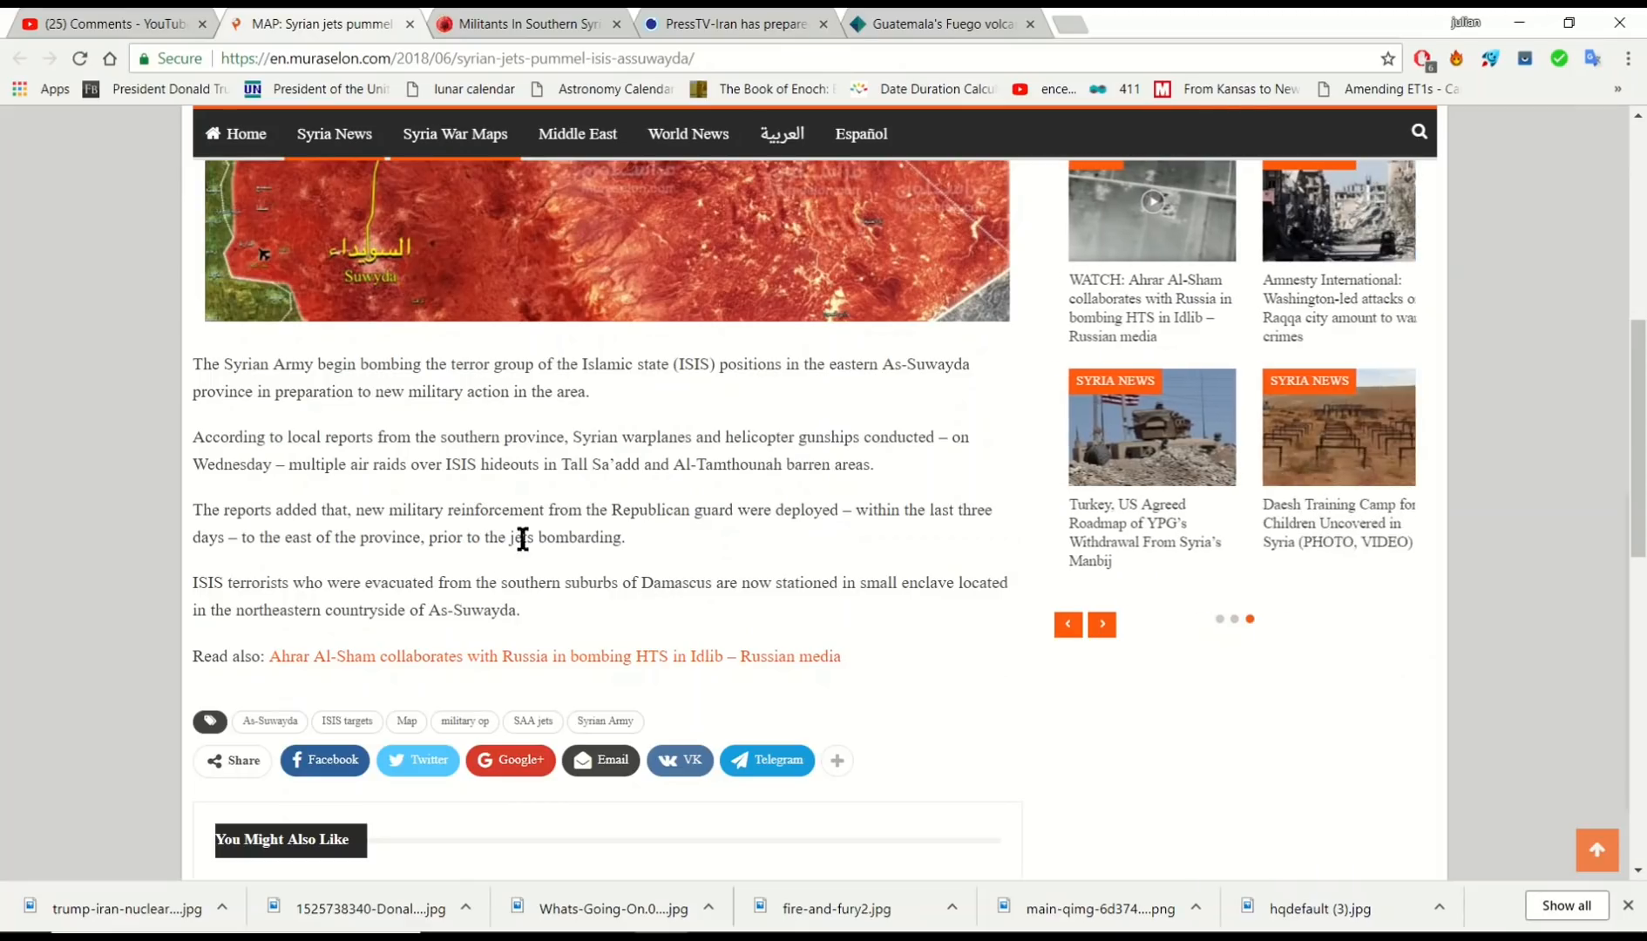
pyautogui.click(1101, 624)
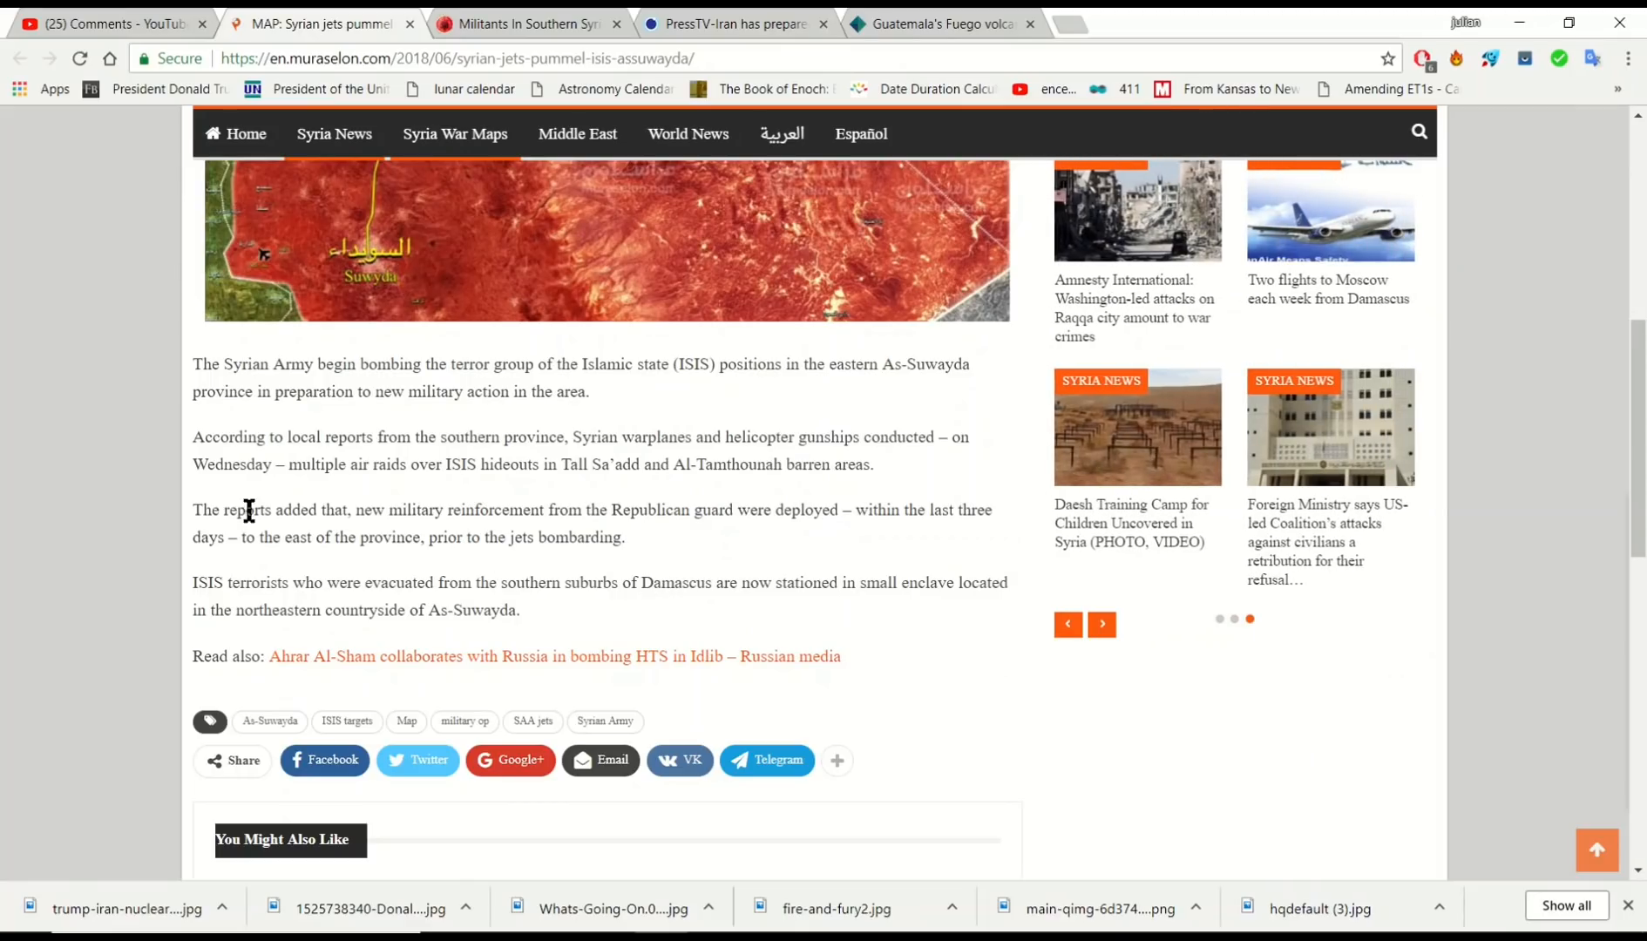
pyautogui.click(1102, 625)
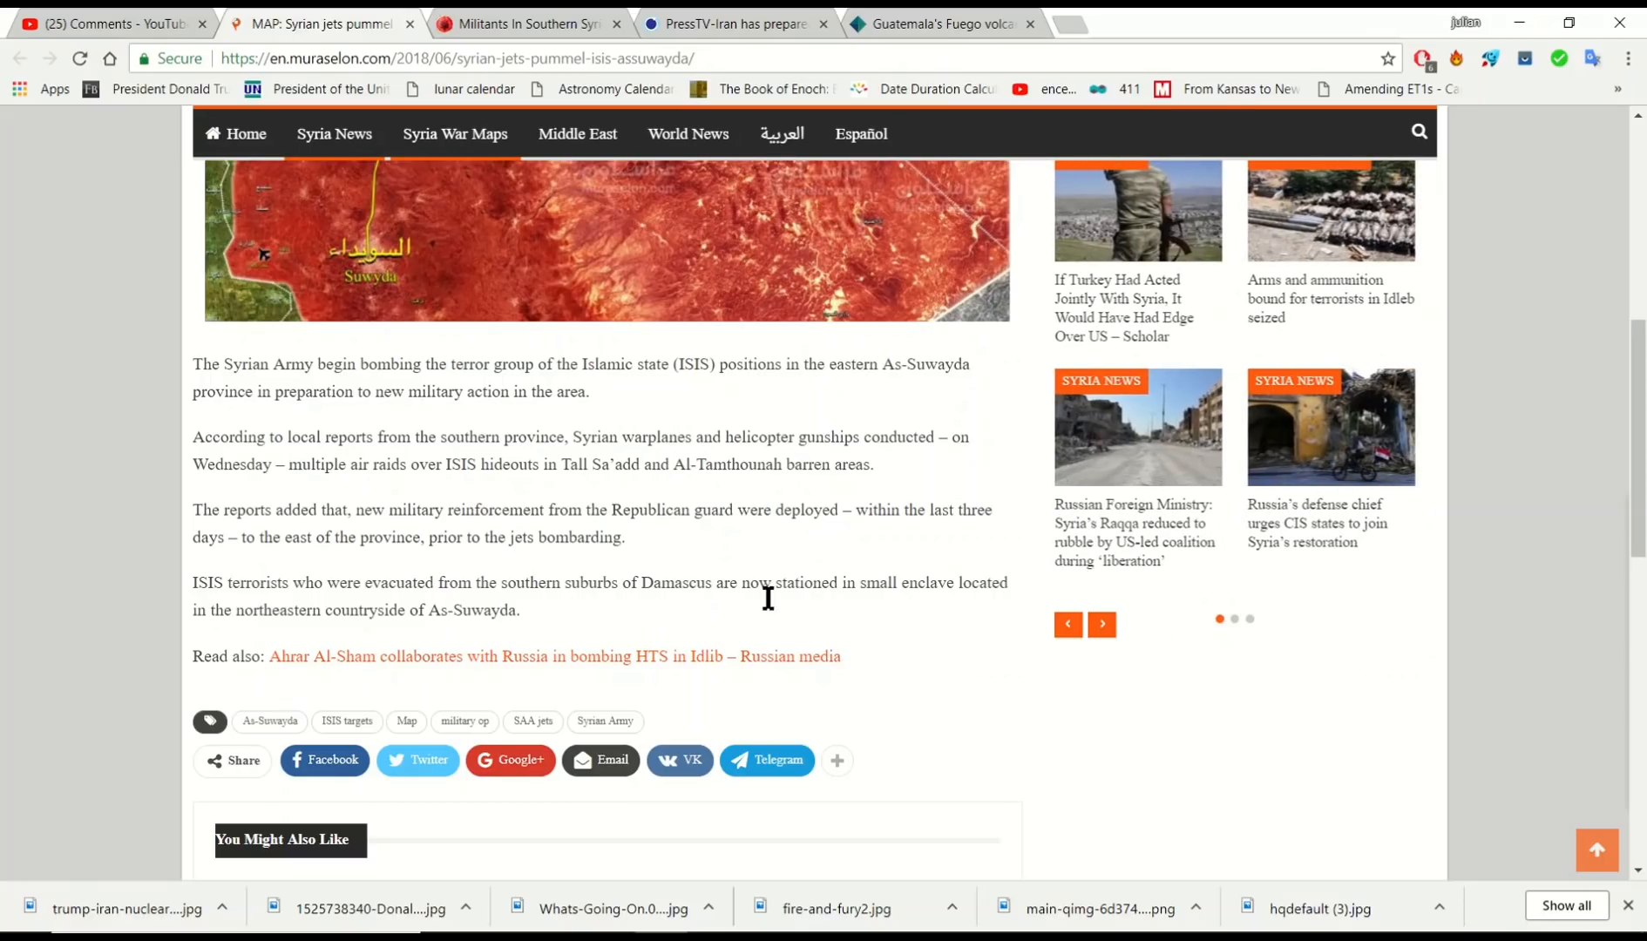
pyautogui.moveTo(720, 617)
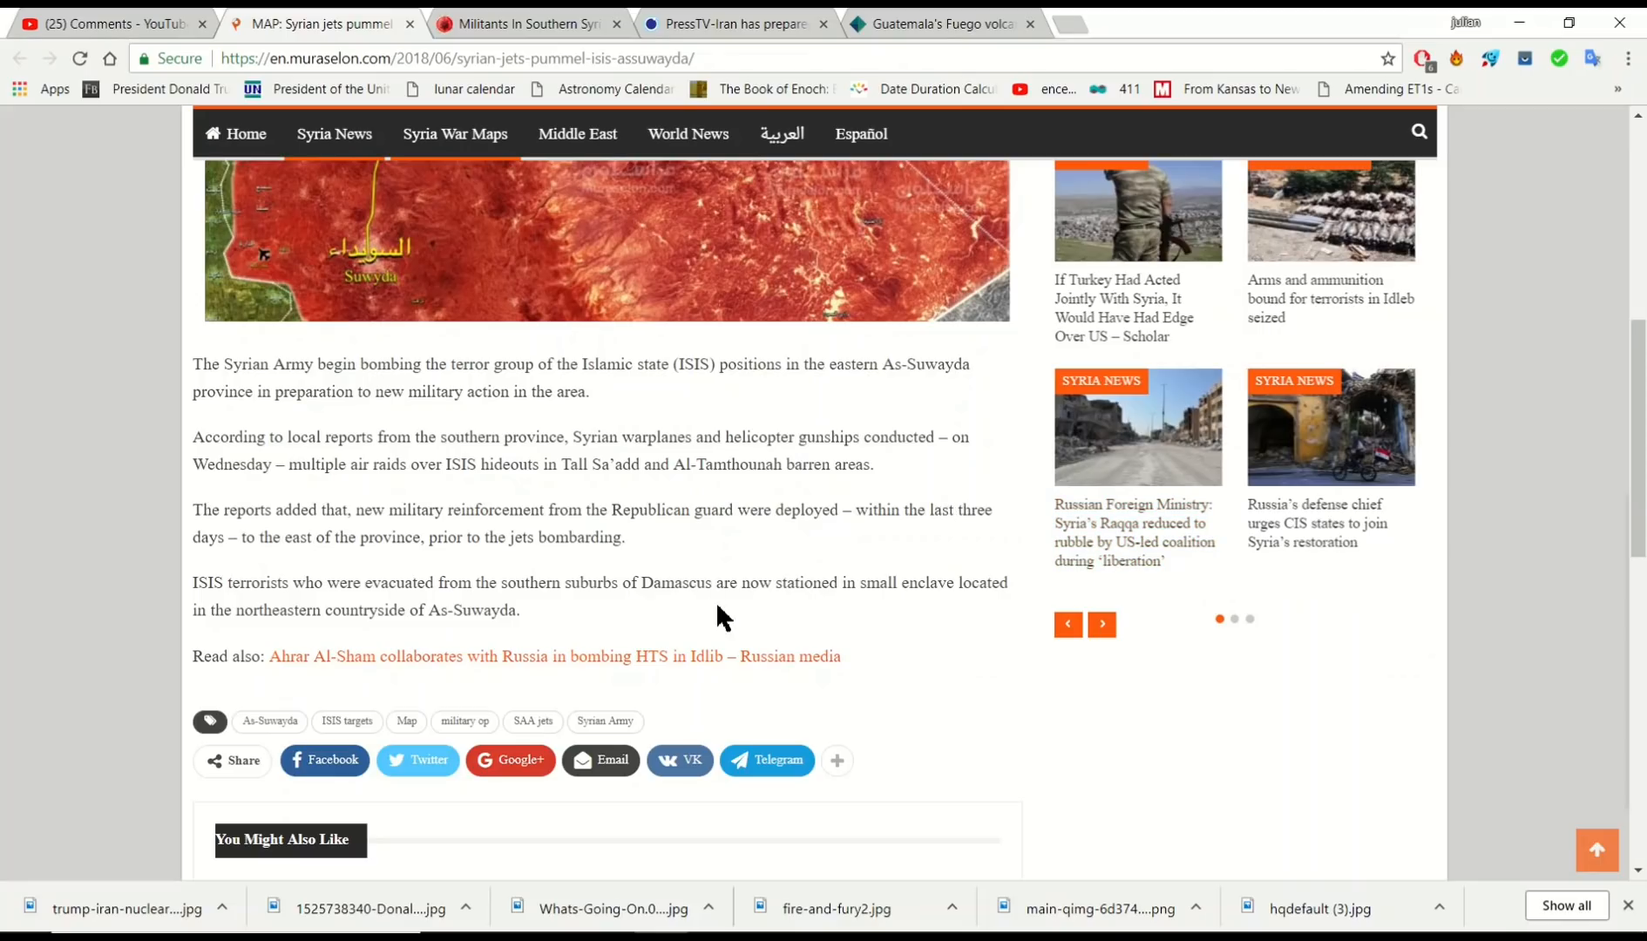
pyautogui.click(1101, 624)
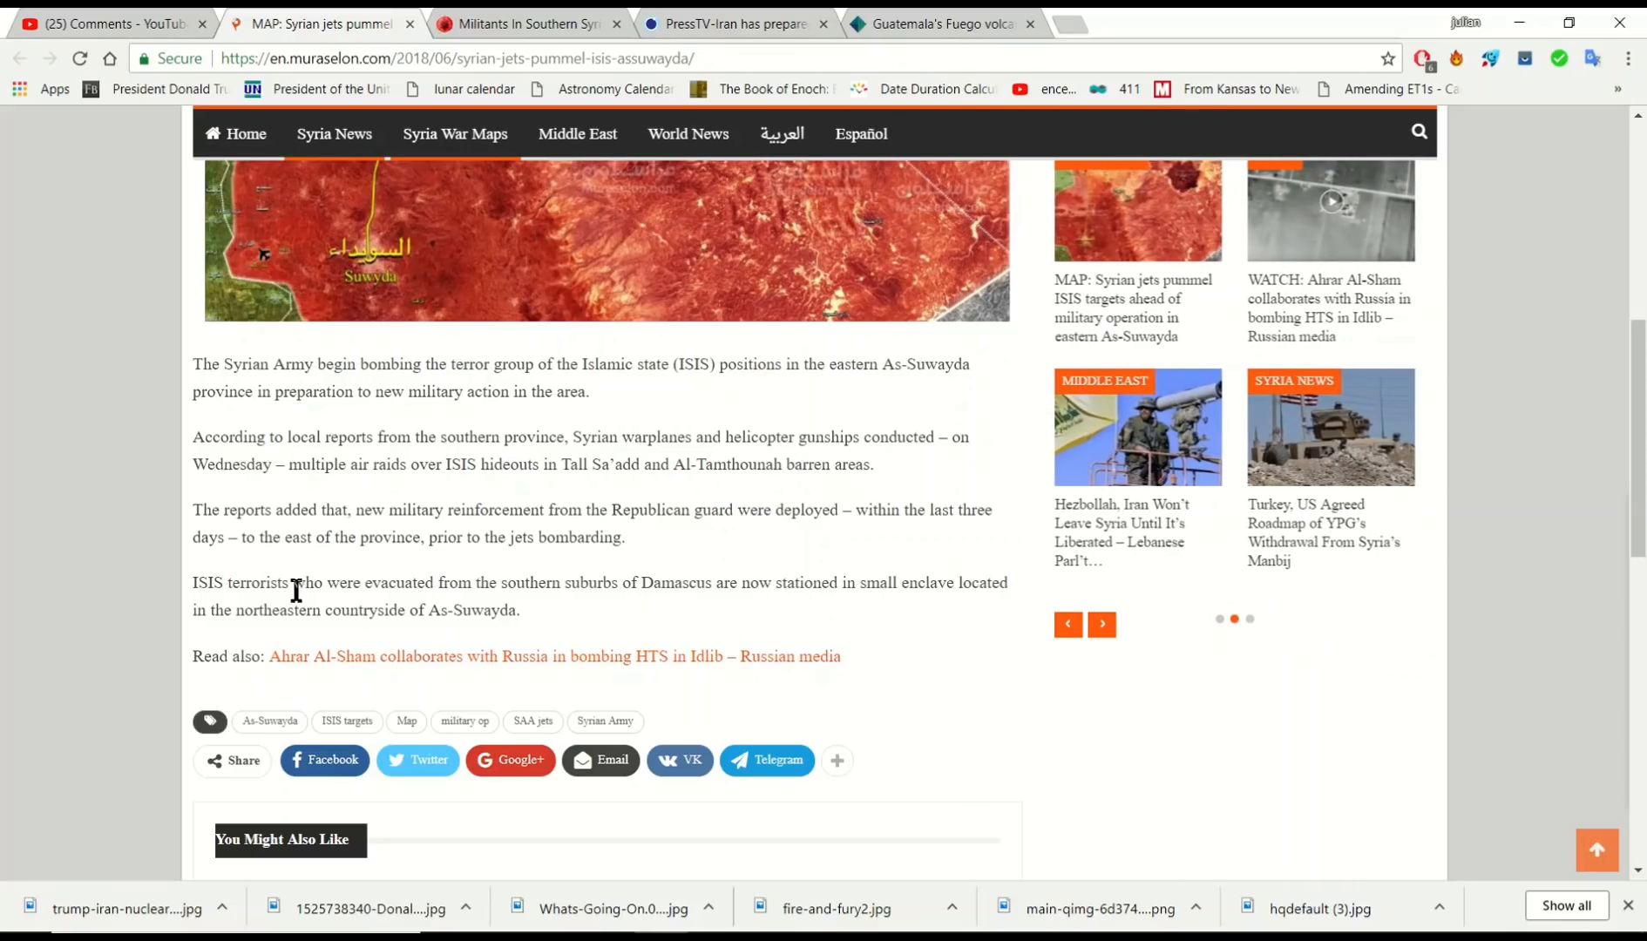
pyautogui.click(1100, 624)
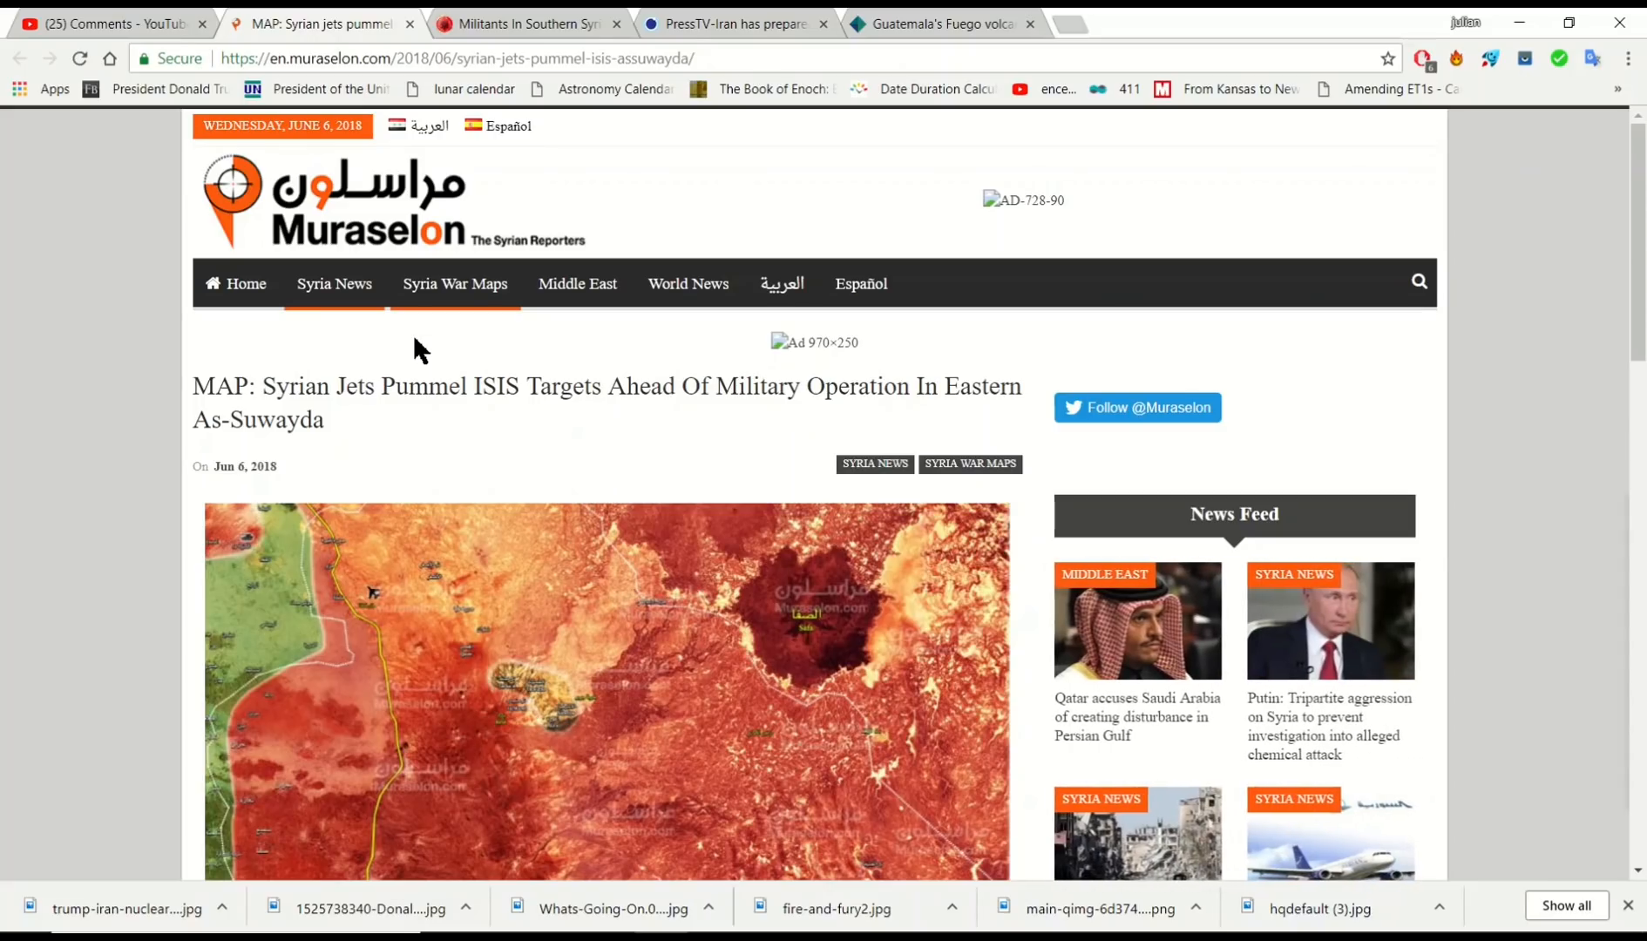
pyautogui.scroll(-3)
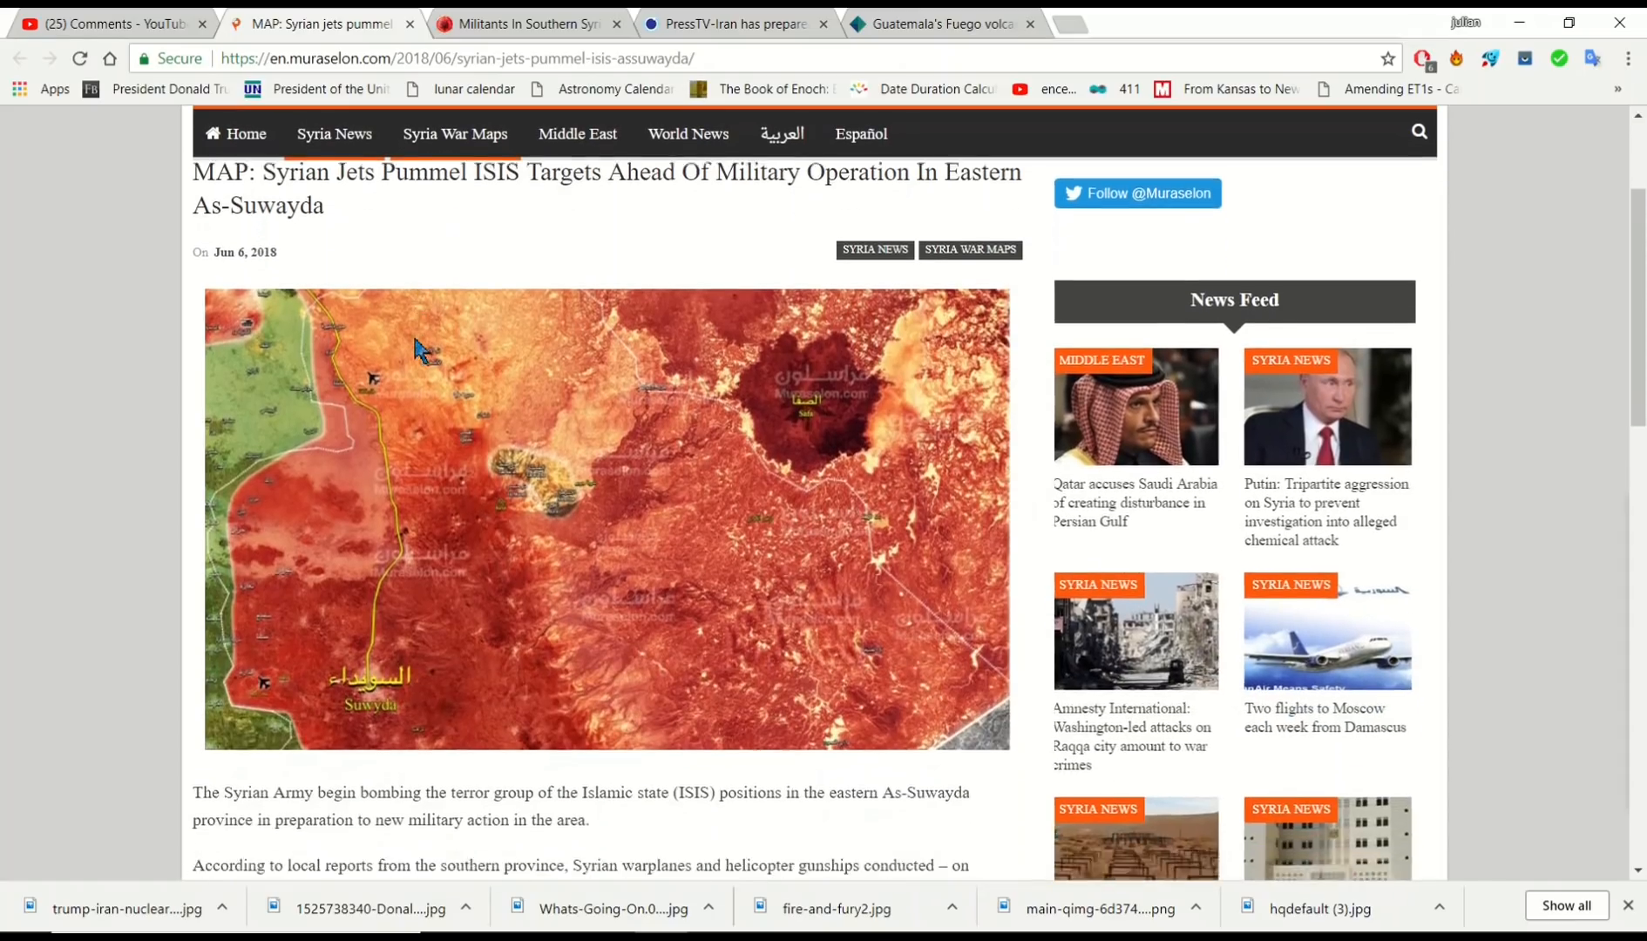
pyautogui.scroll(-3)
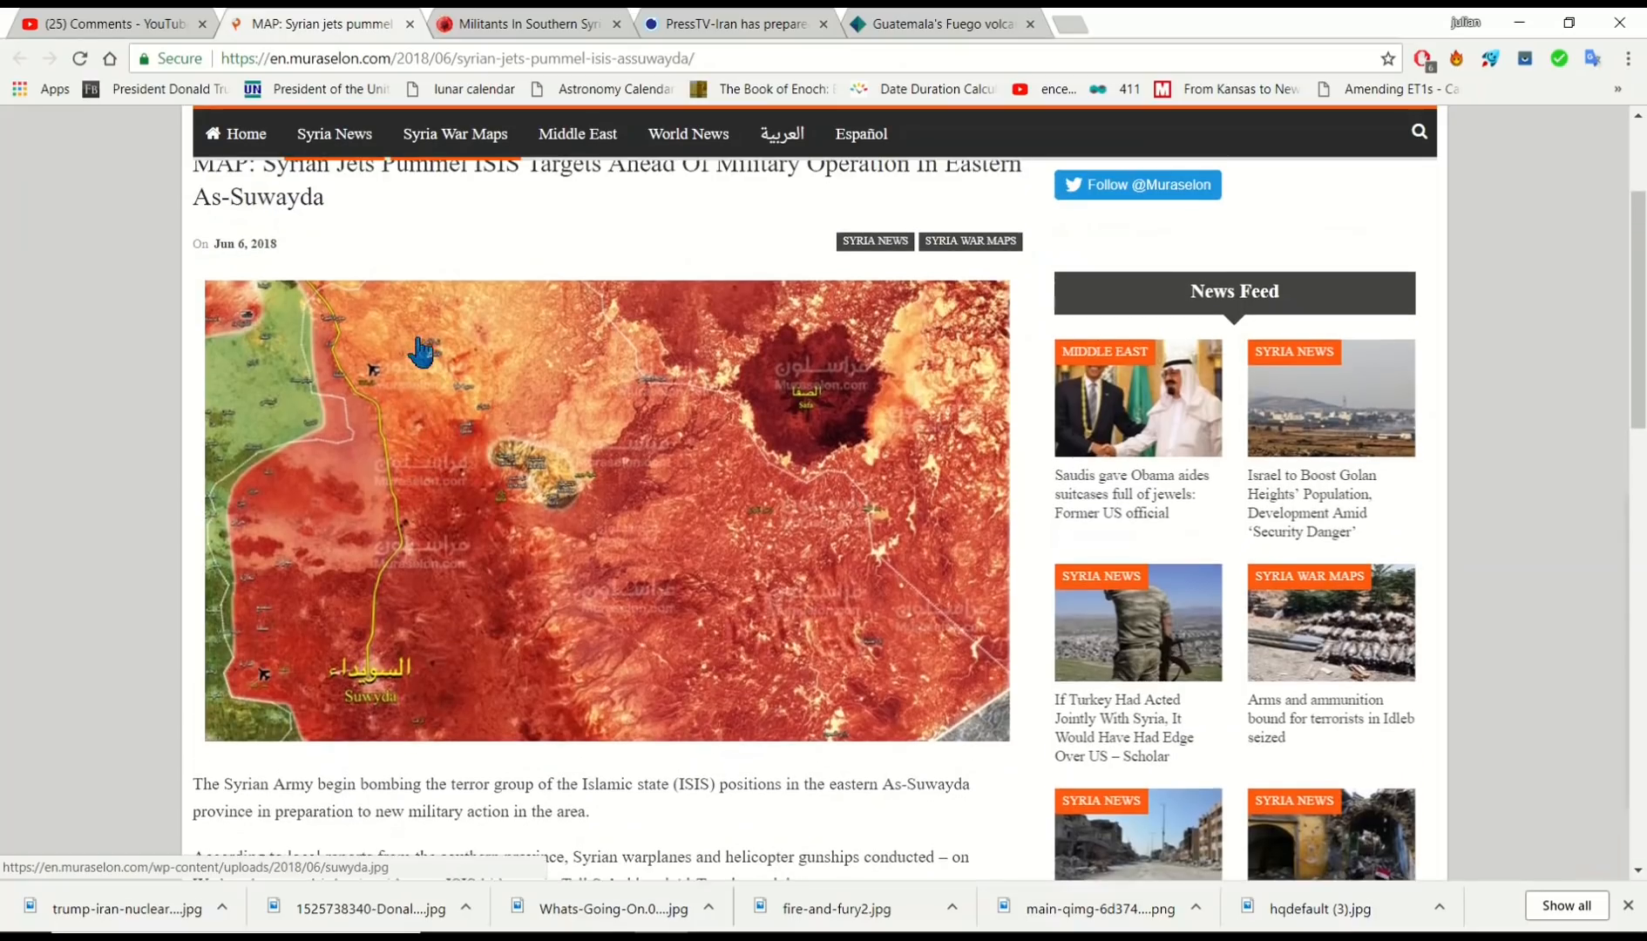
# Switch to the 'Militants In Southern Syria' tab and scroll down to its map.
pyautogui.click(522, 24)
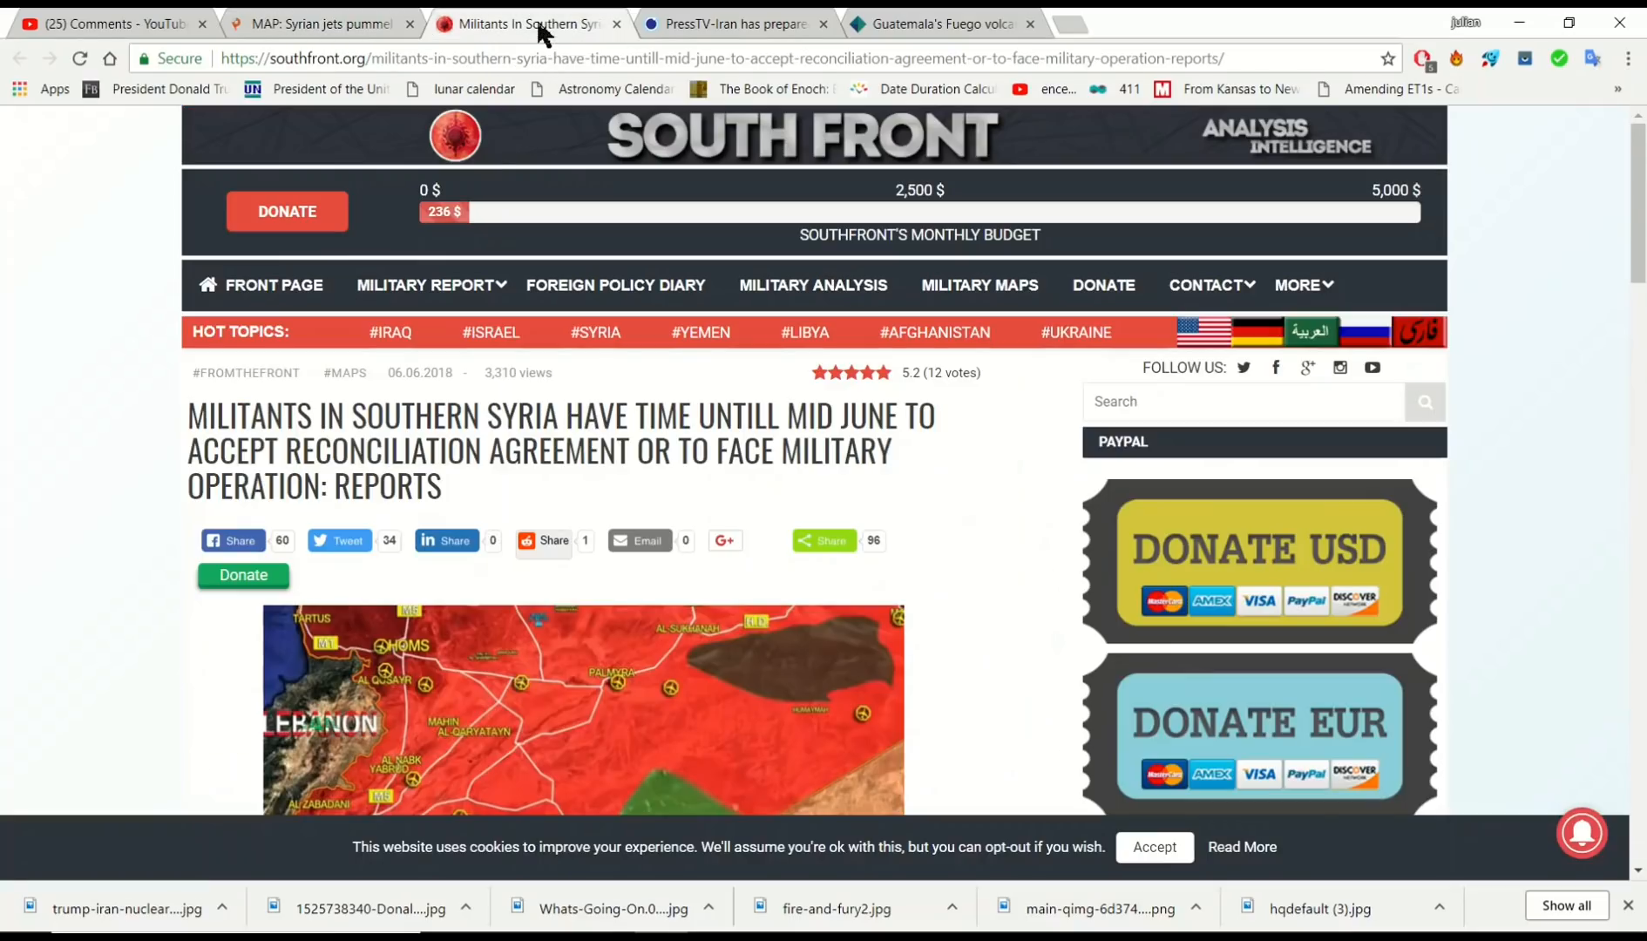
pyautogui.scroll(-3)
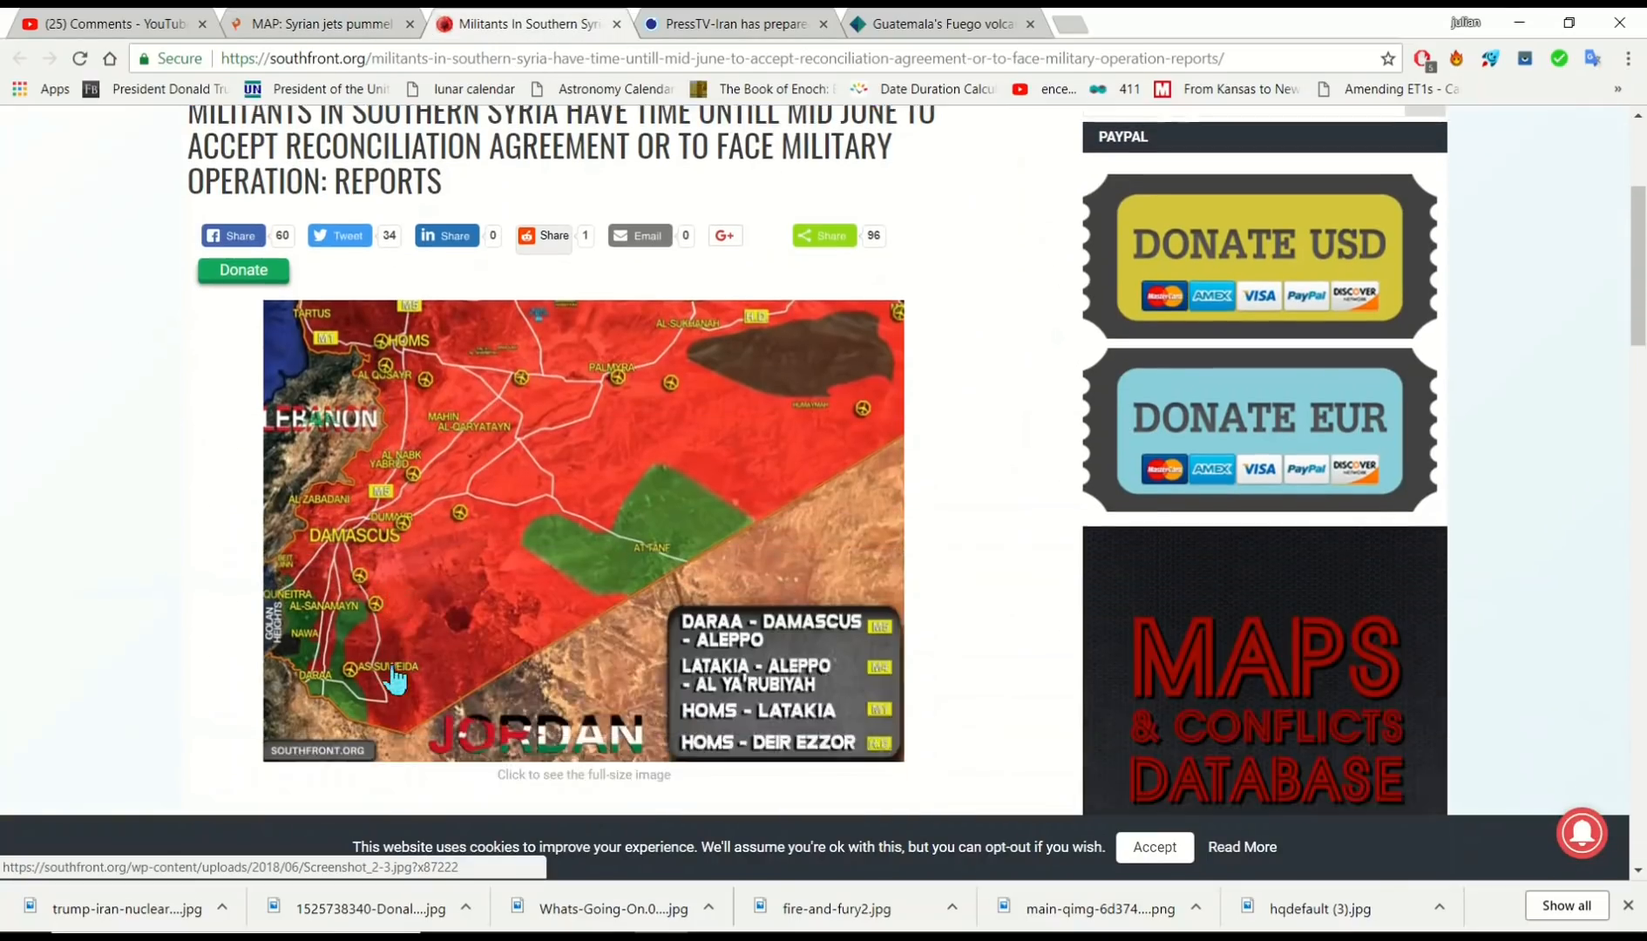
pyautogui.scroll(-3)
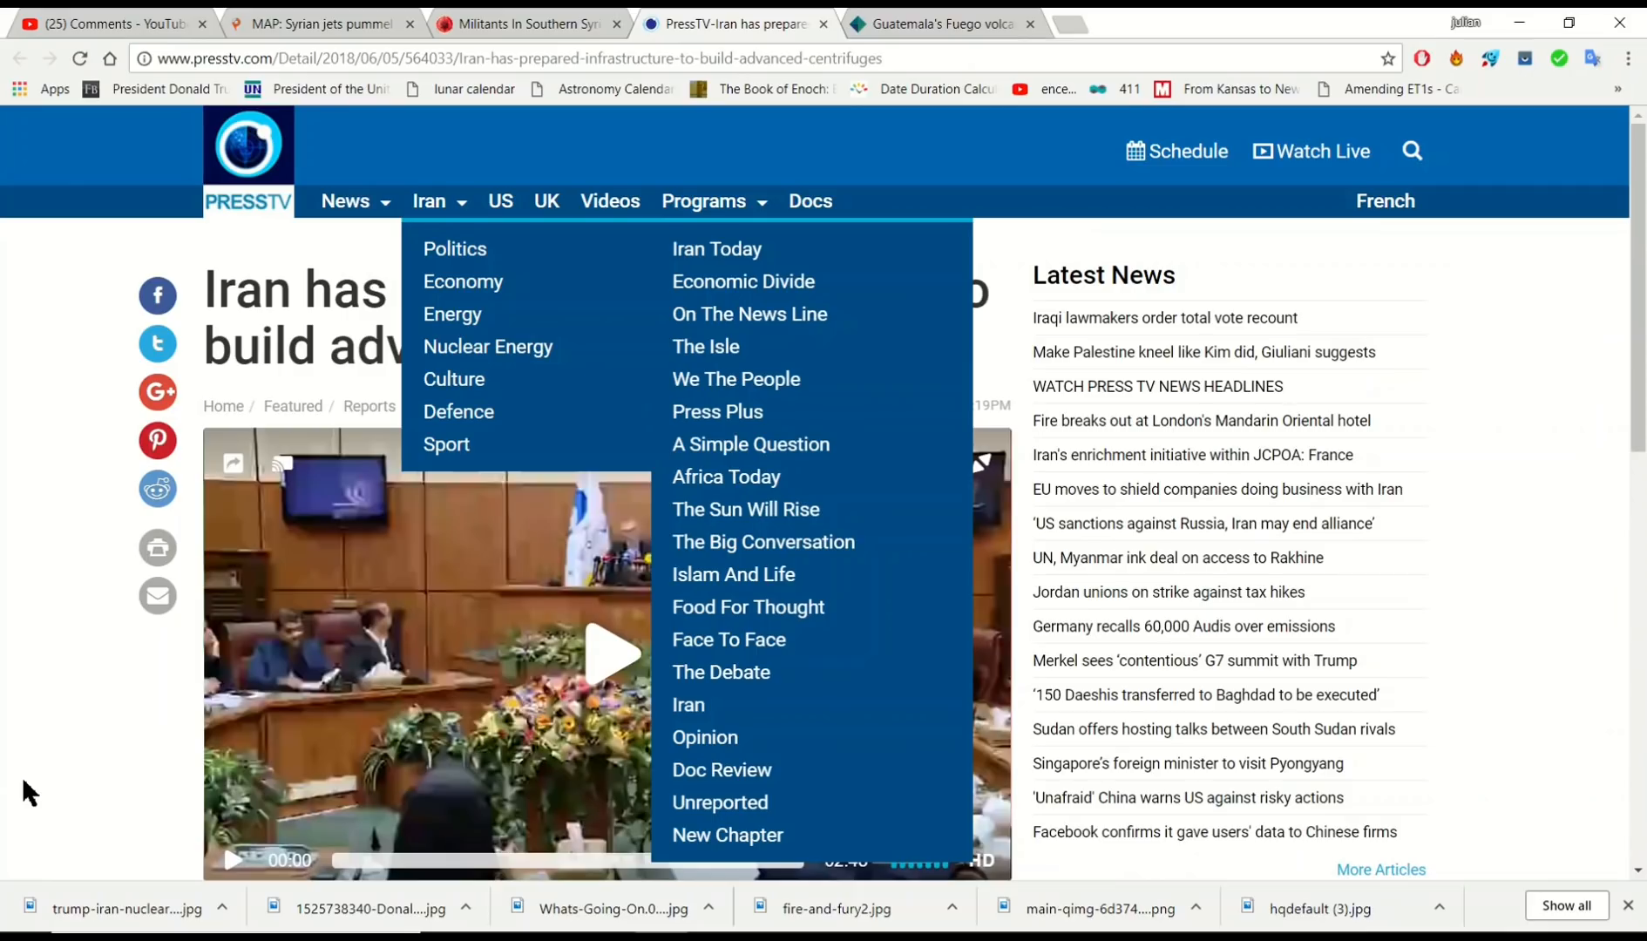
# Scroll down through the PressTV article on Iran's advanced centrifuge infrastructure.
pyautogui.scroll(-3)
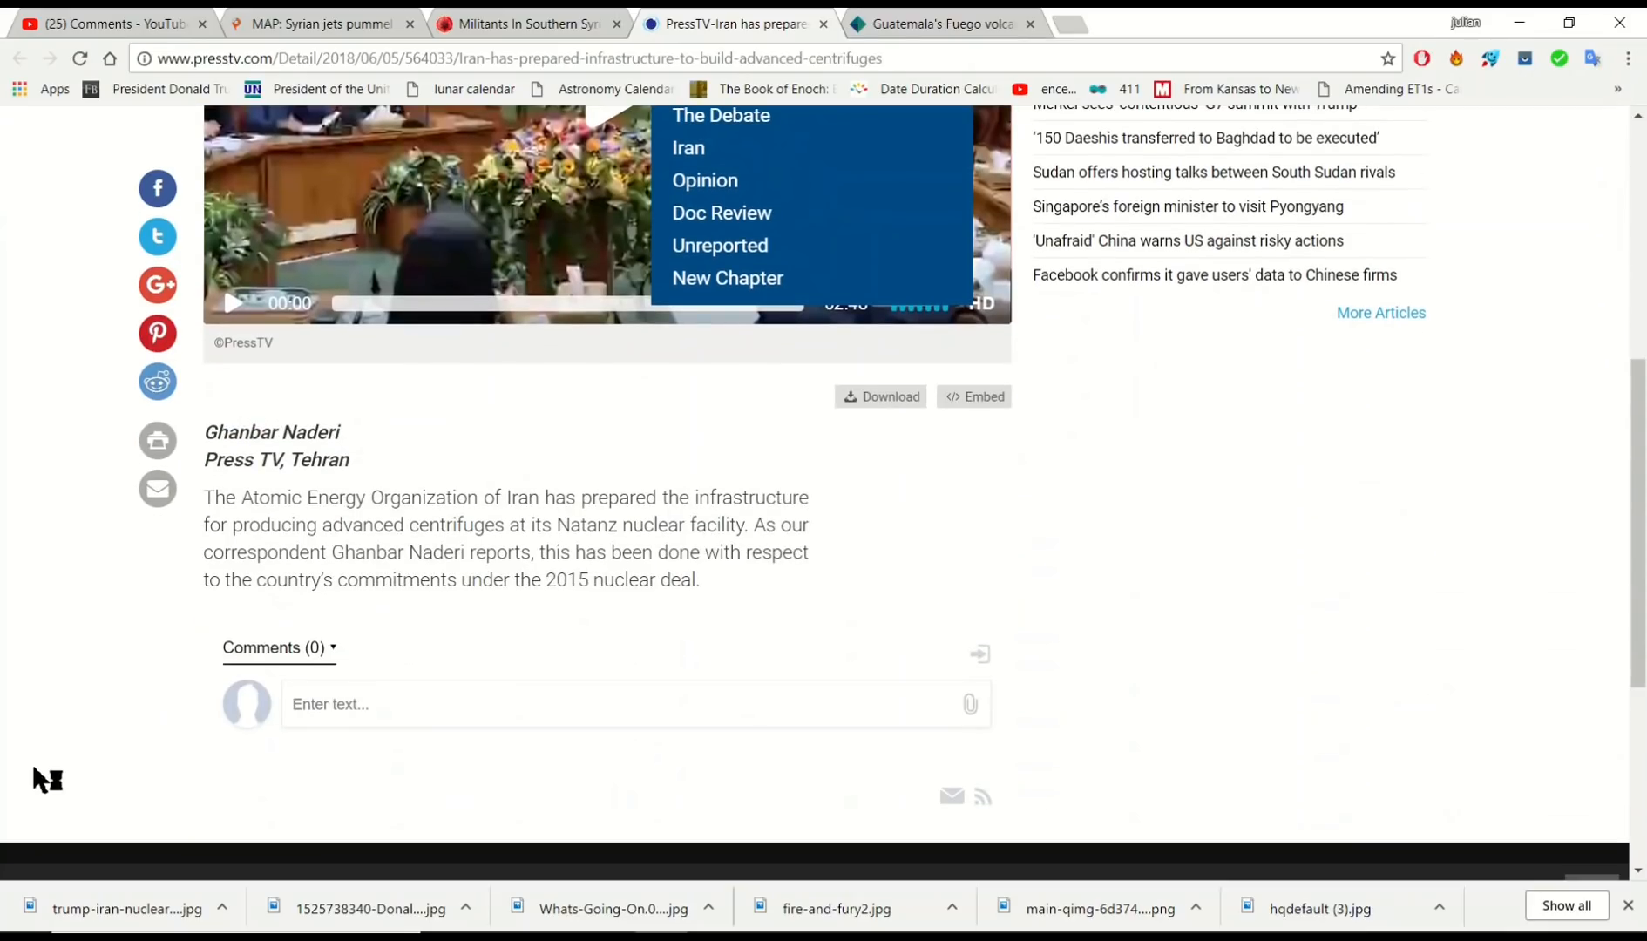
pyautogui.moveTo(382, 496)
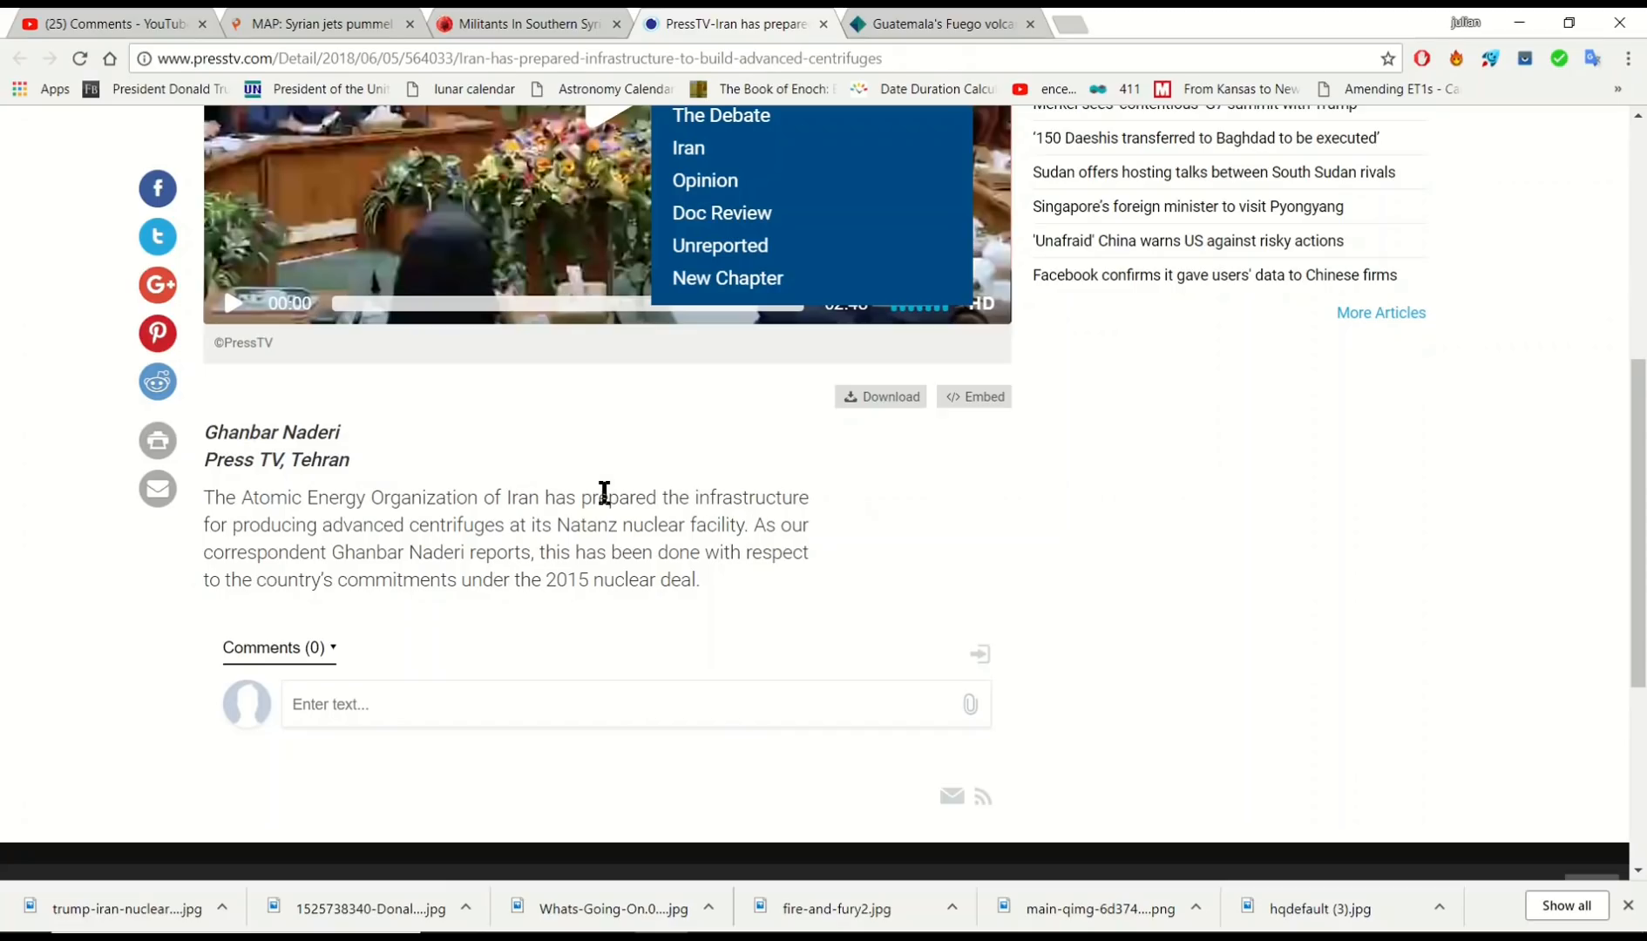
pyautogui.moveTo(520, 544)
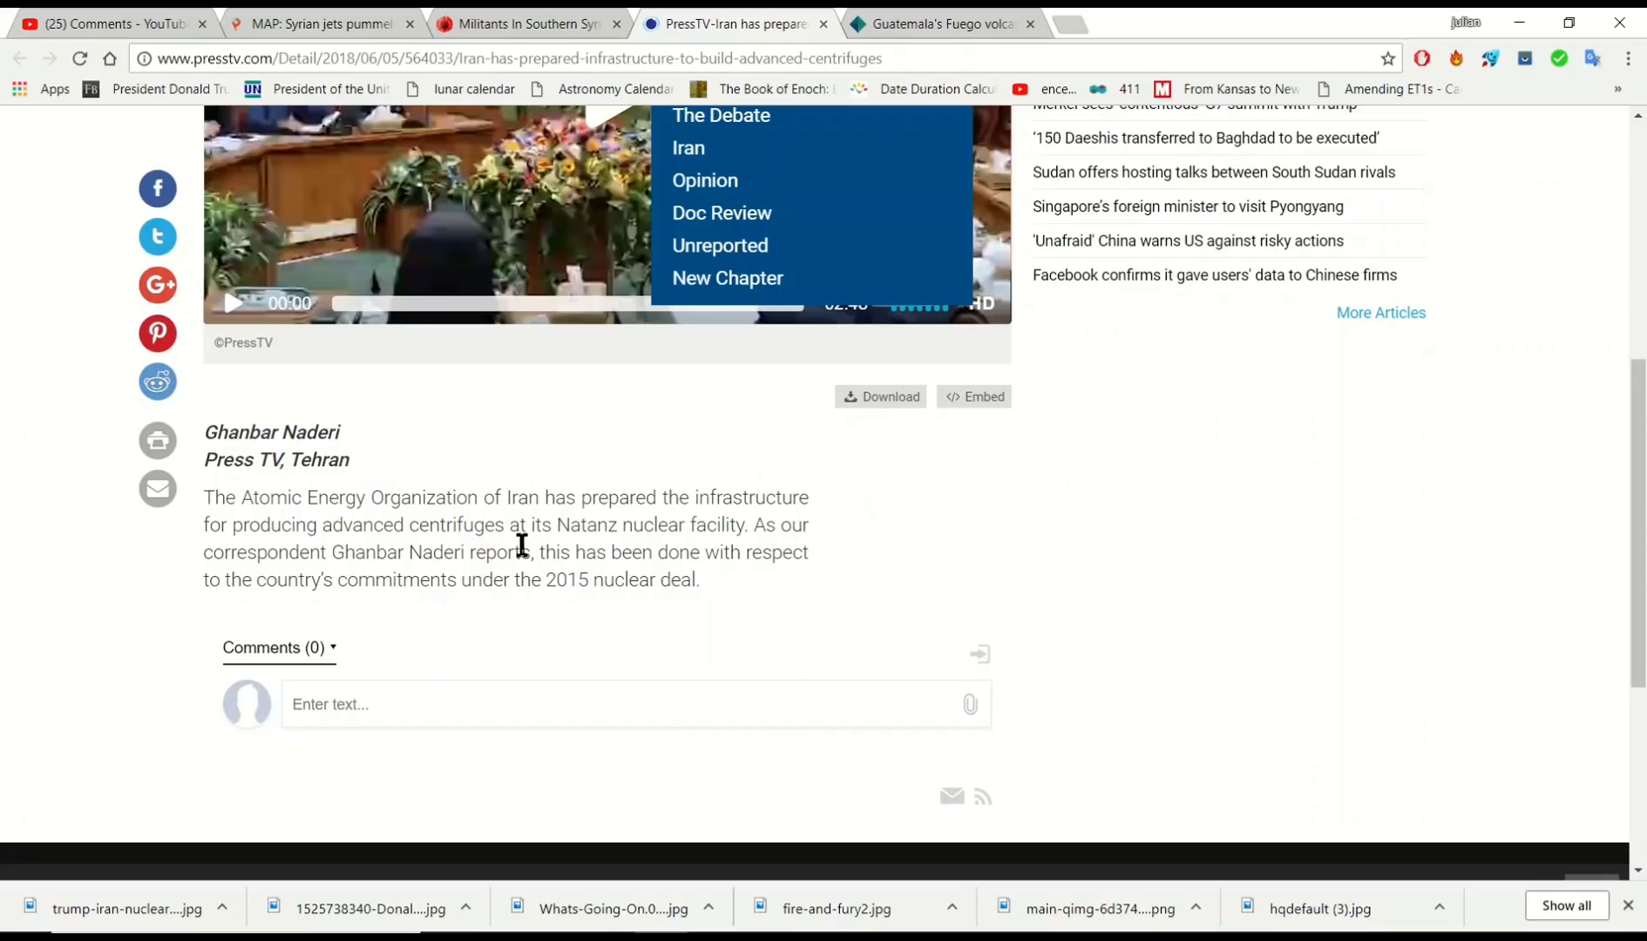
pyautogui.moveTo(709, 531)
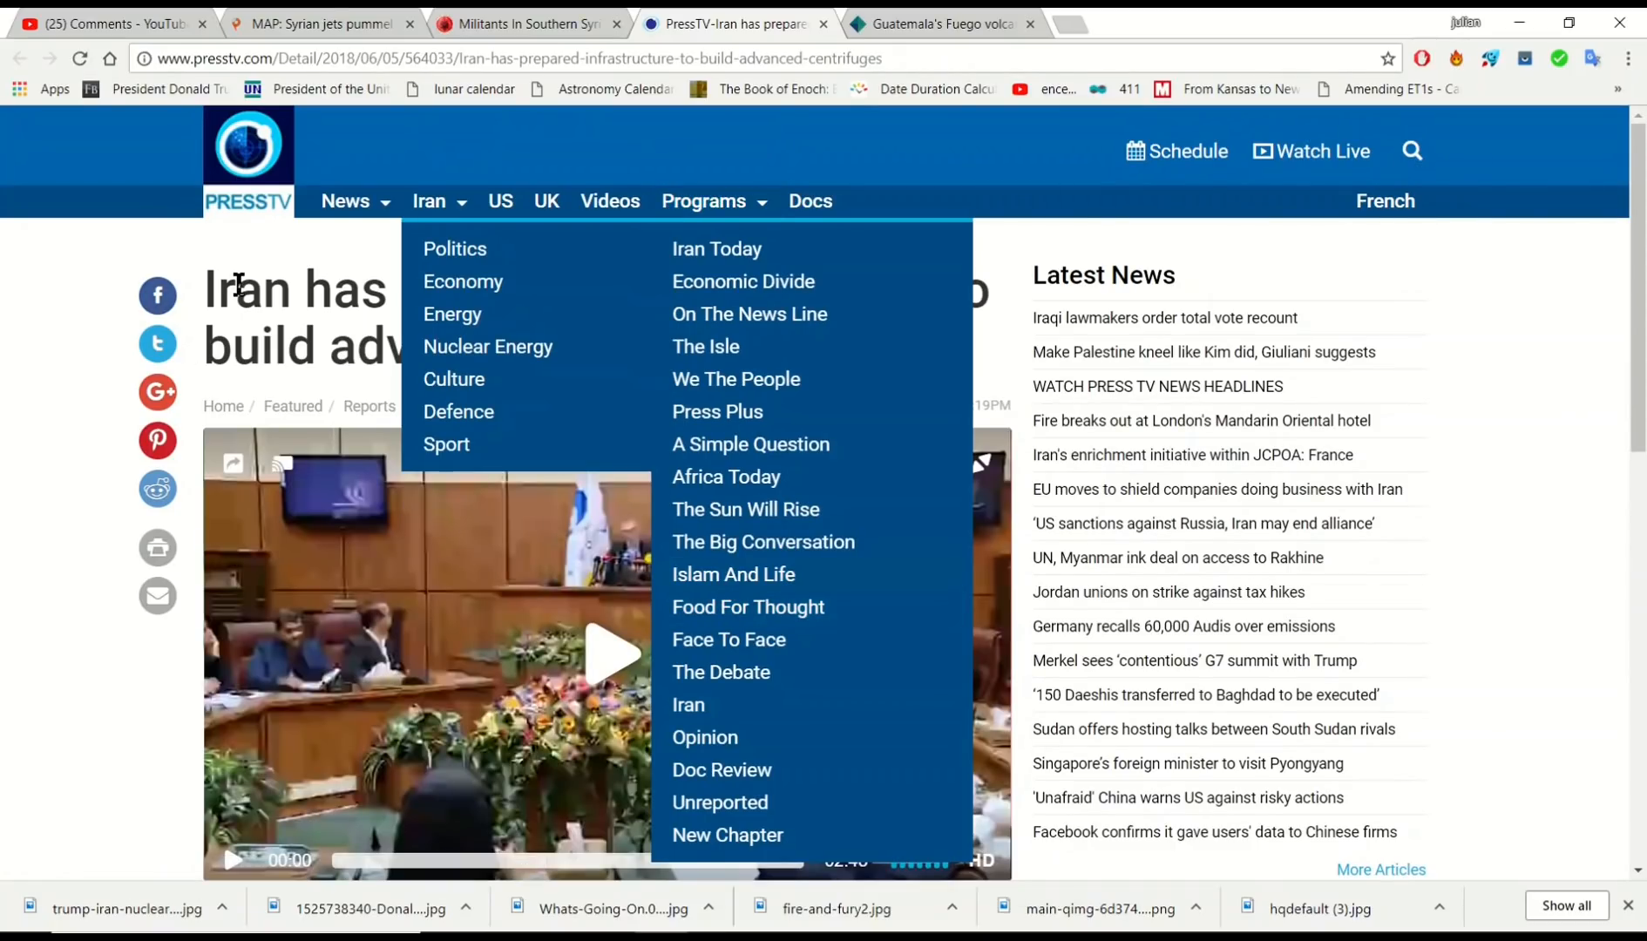
pyautogui.moveTo(221, 267)
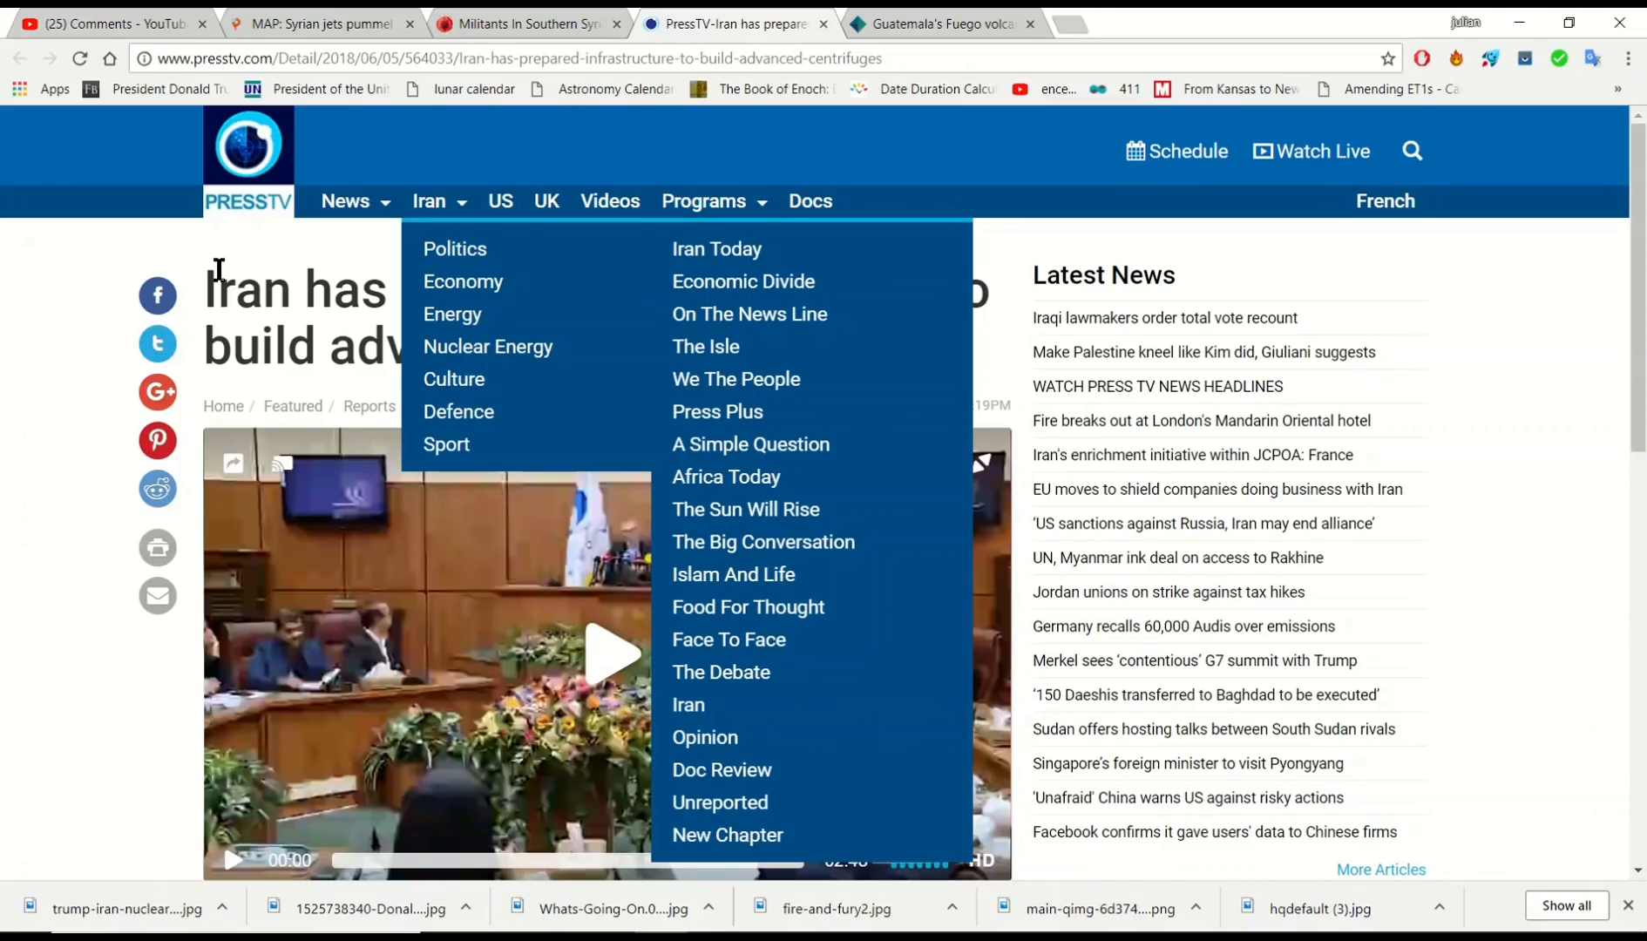
pyautogui.moveTo(344, 200)
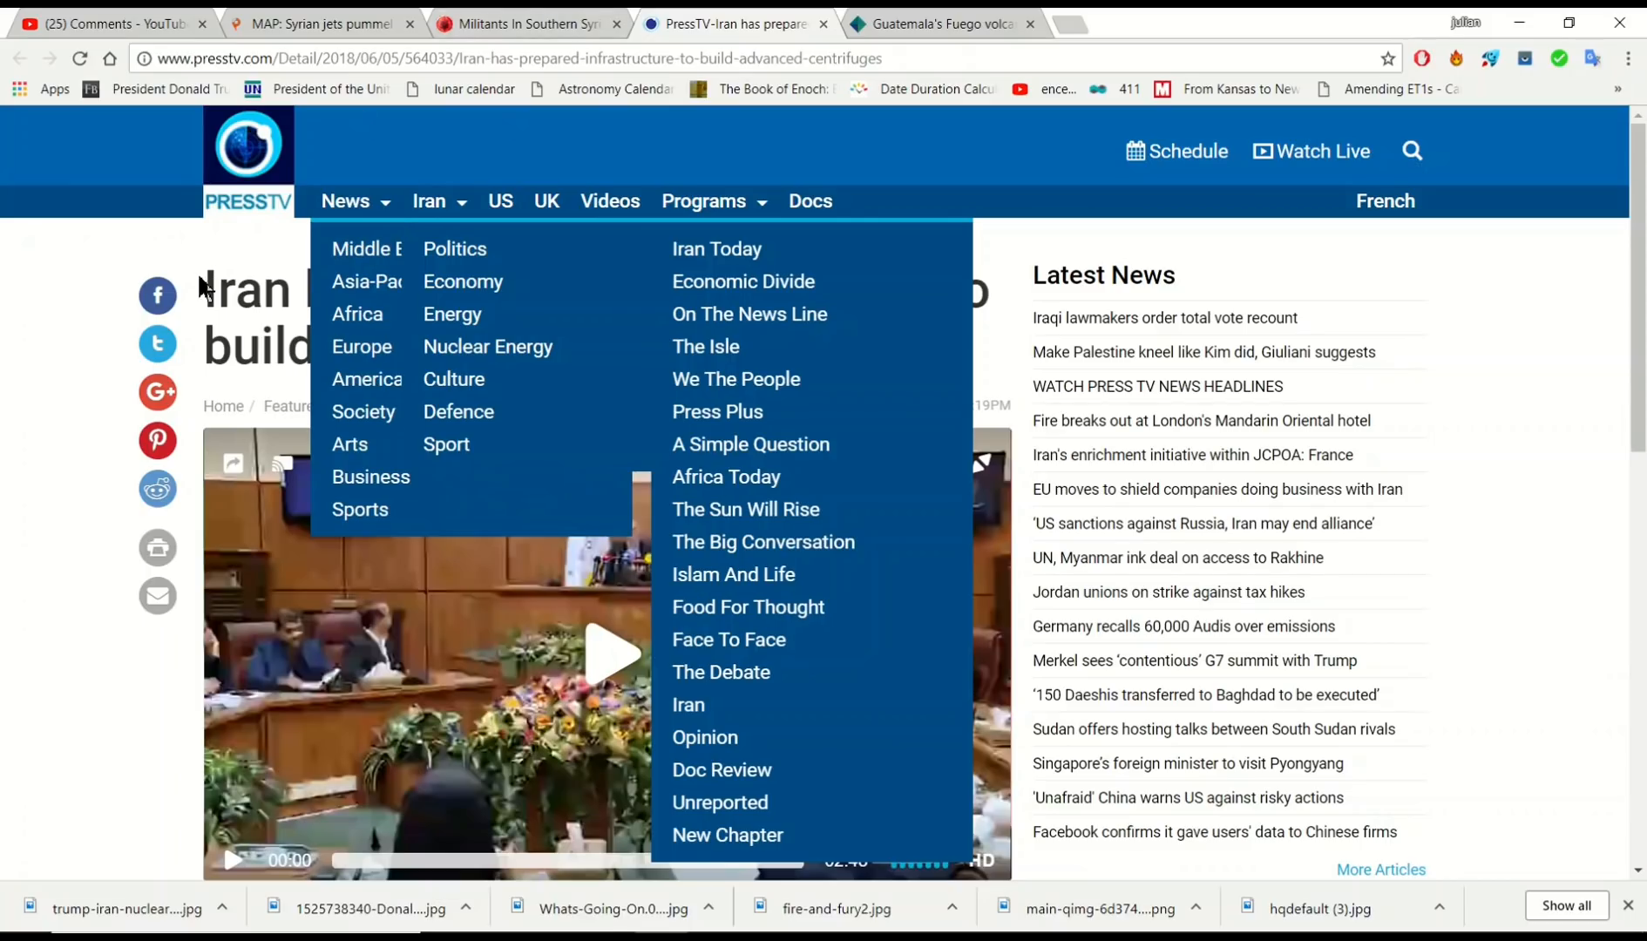
pyautogui.moveTo(65, 275)
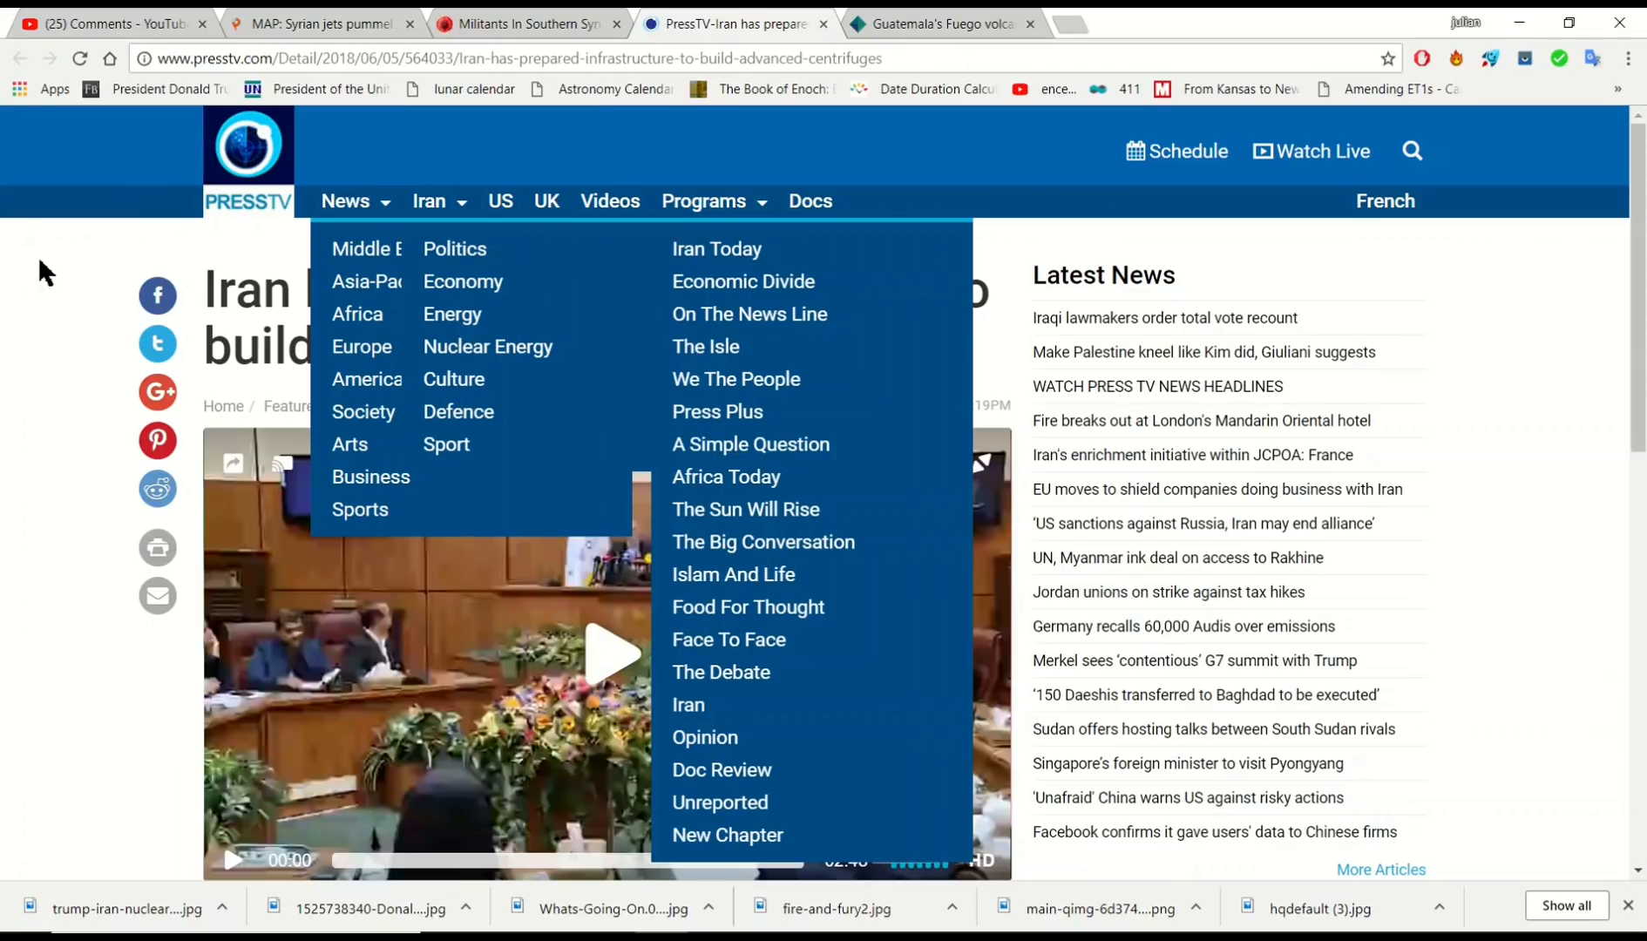
pyautogui.moveTo(66, 276)
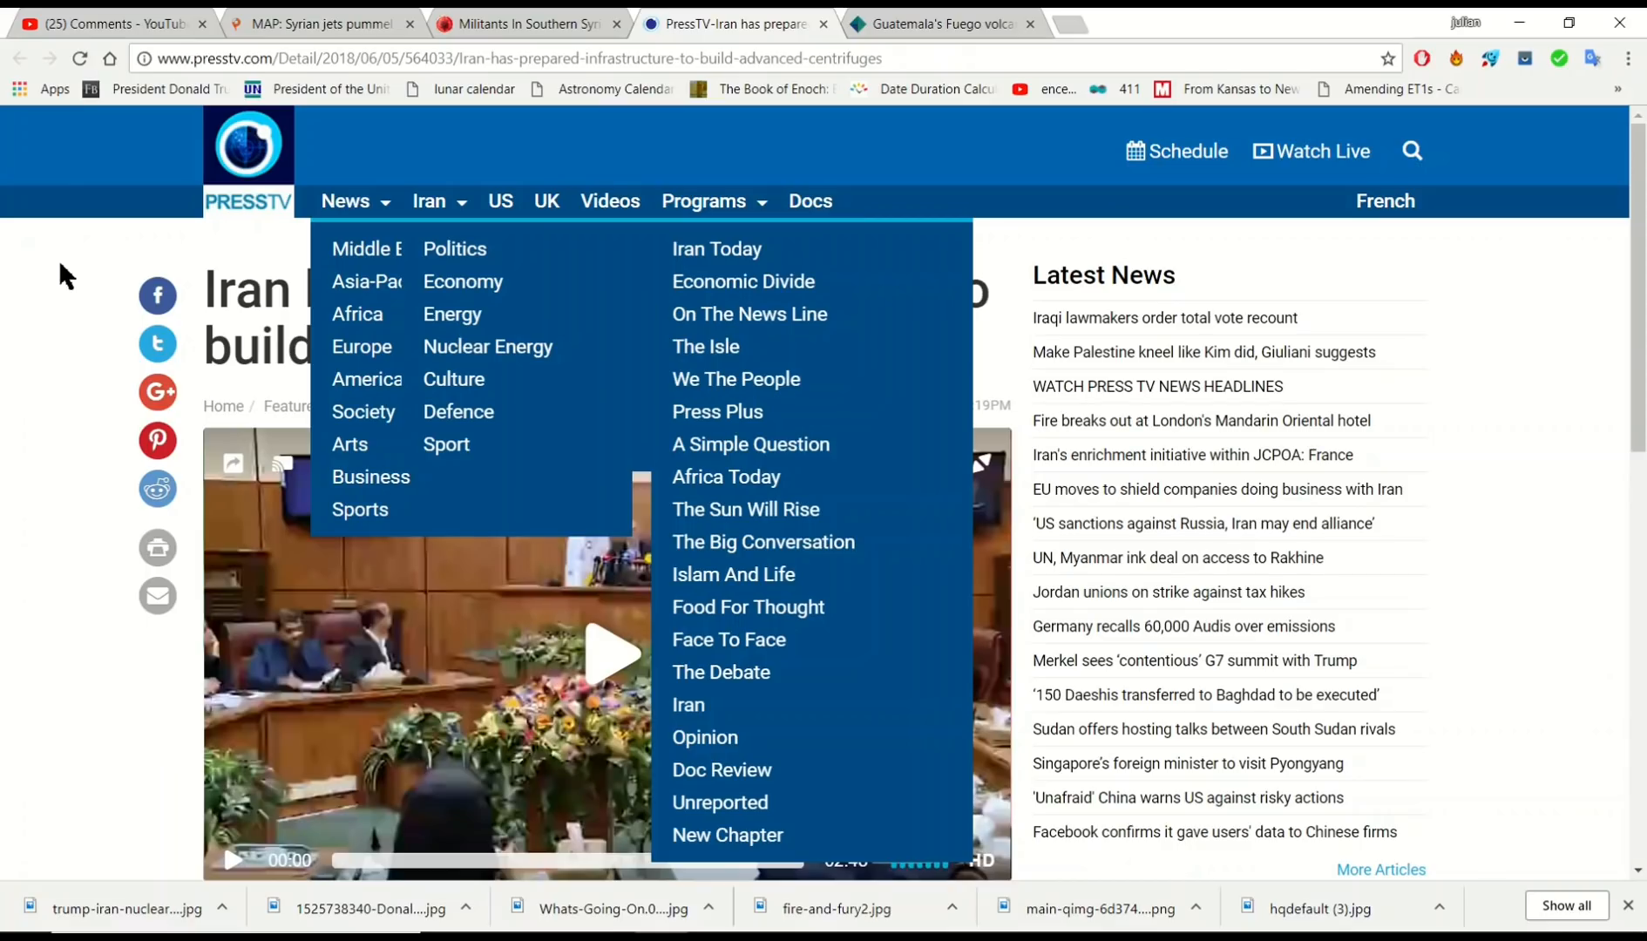
pyautogui.moveTo(9, 384)
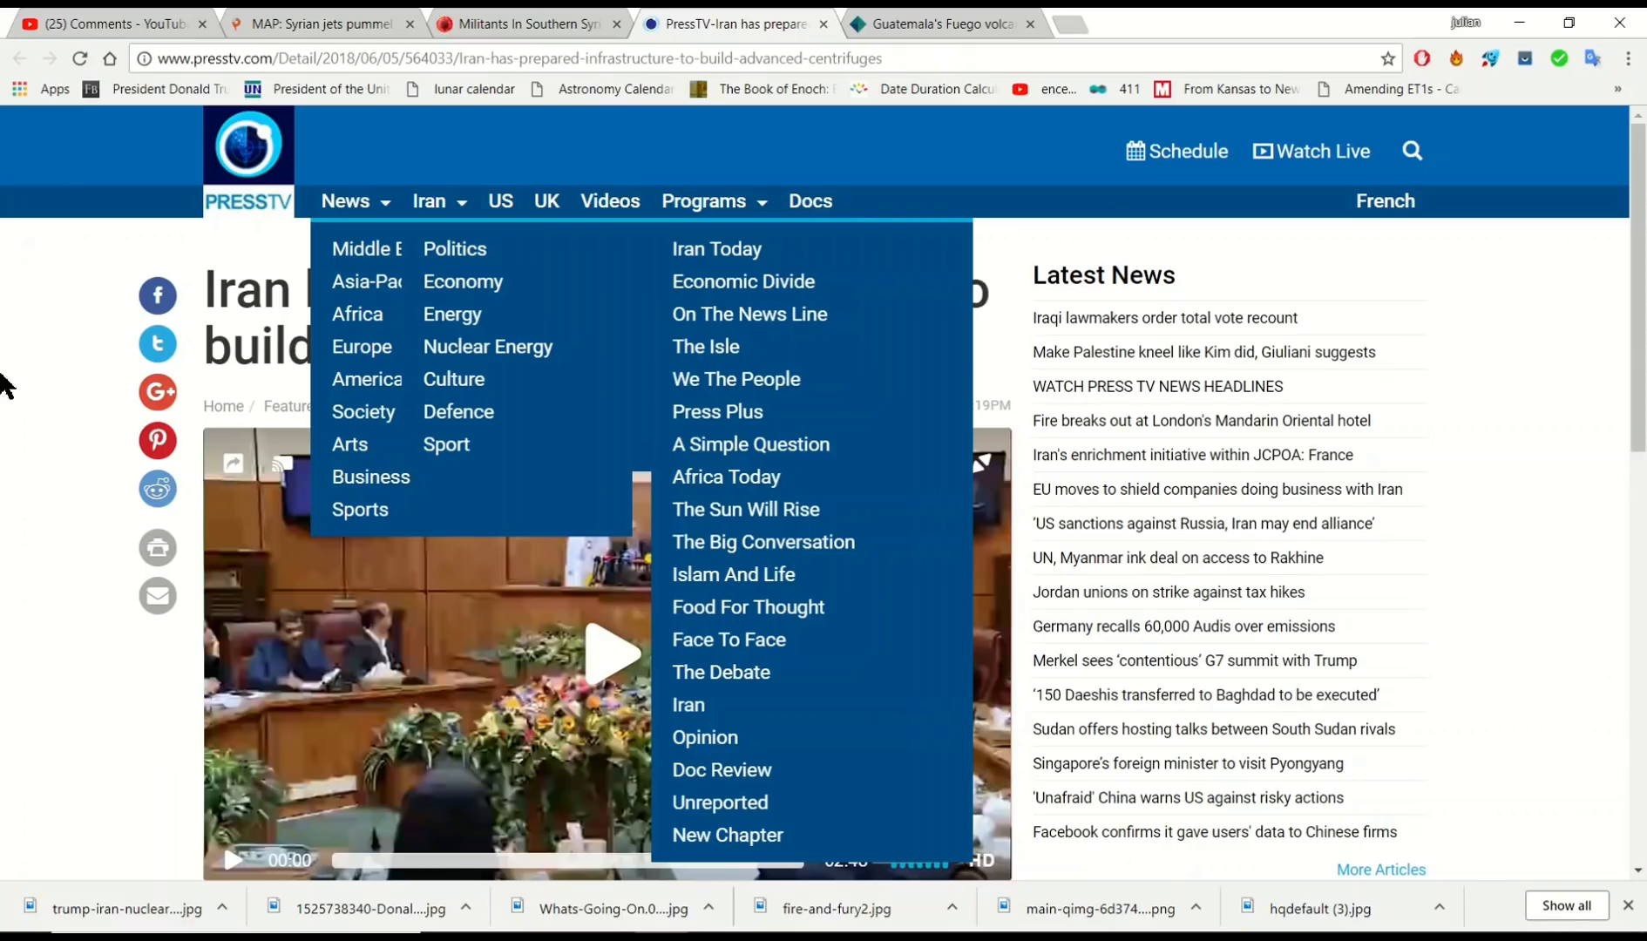
pyautogui.moveTo(35, 447)
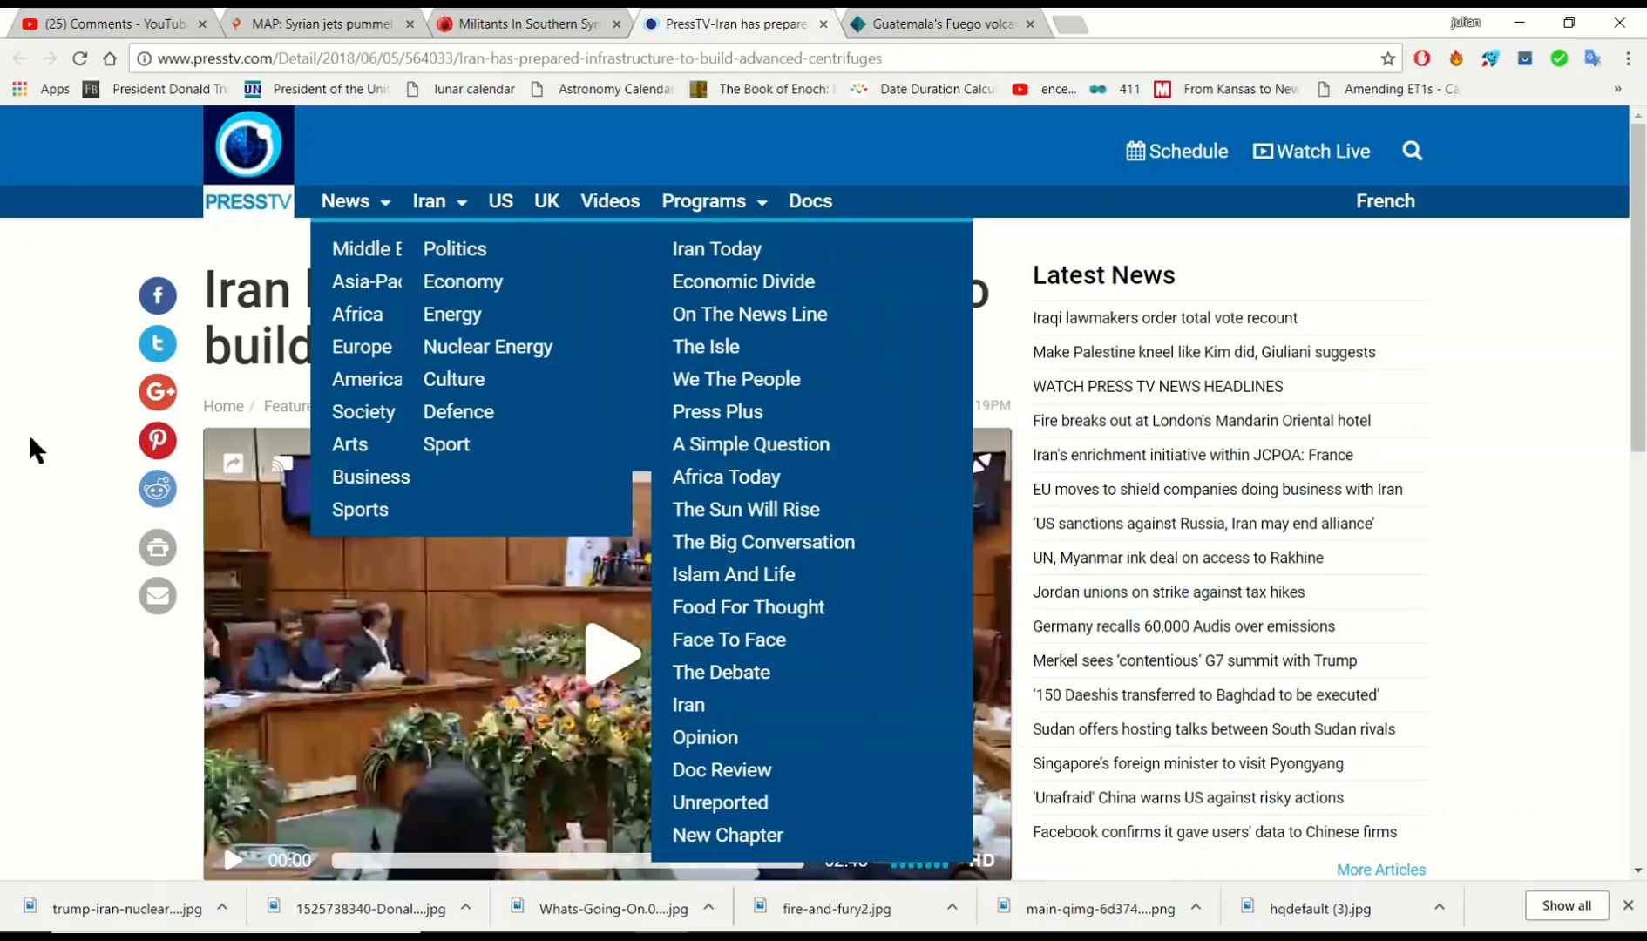
pyautogui.moveTo(1019, 68)
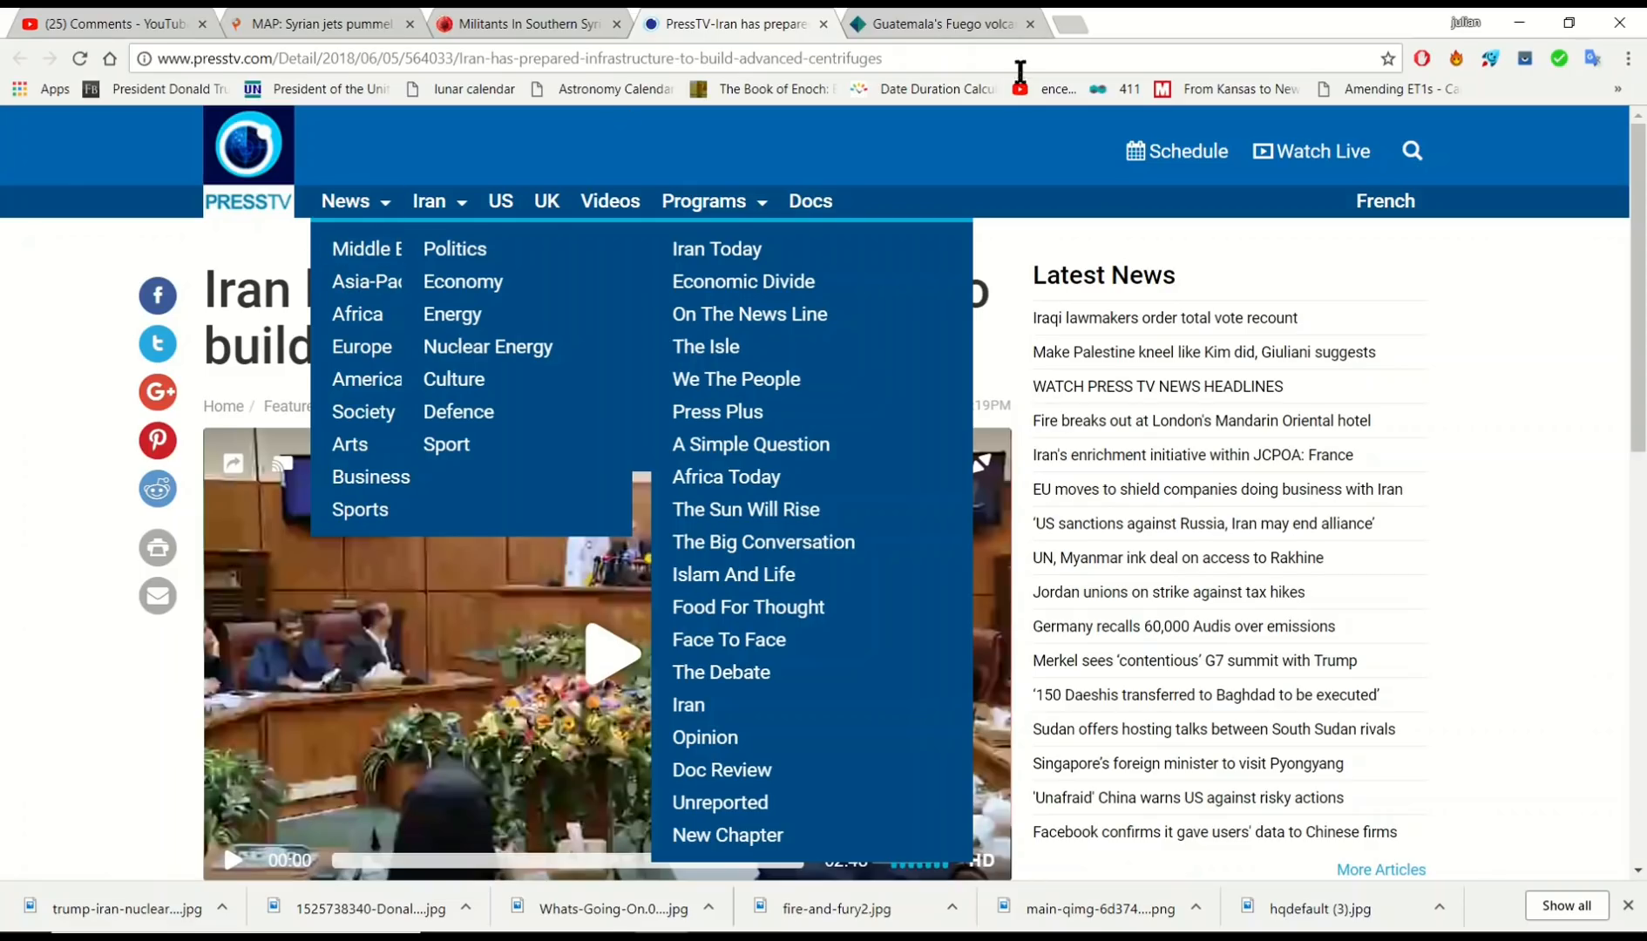
pyautogui.moveTo(940, 23)
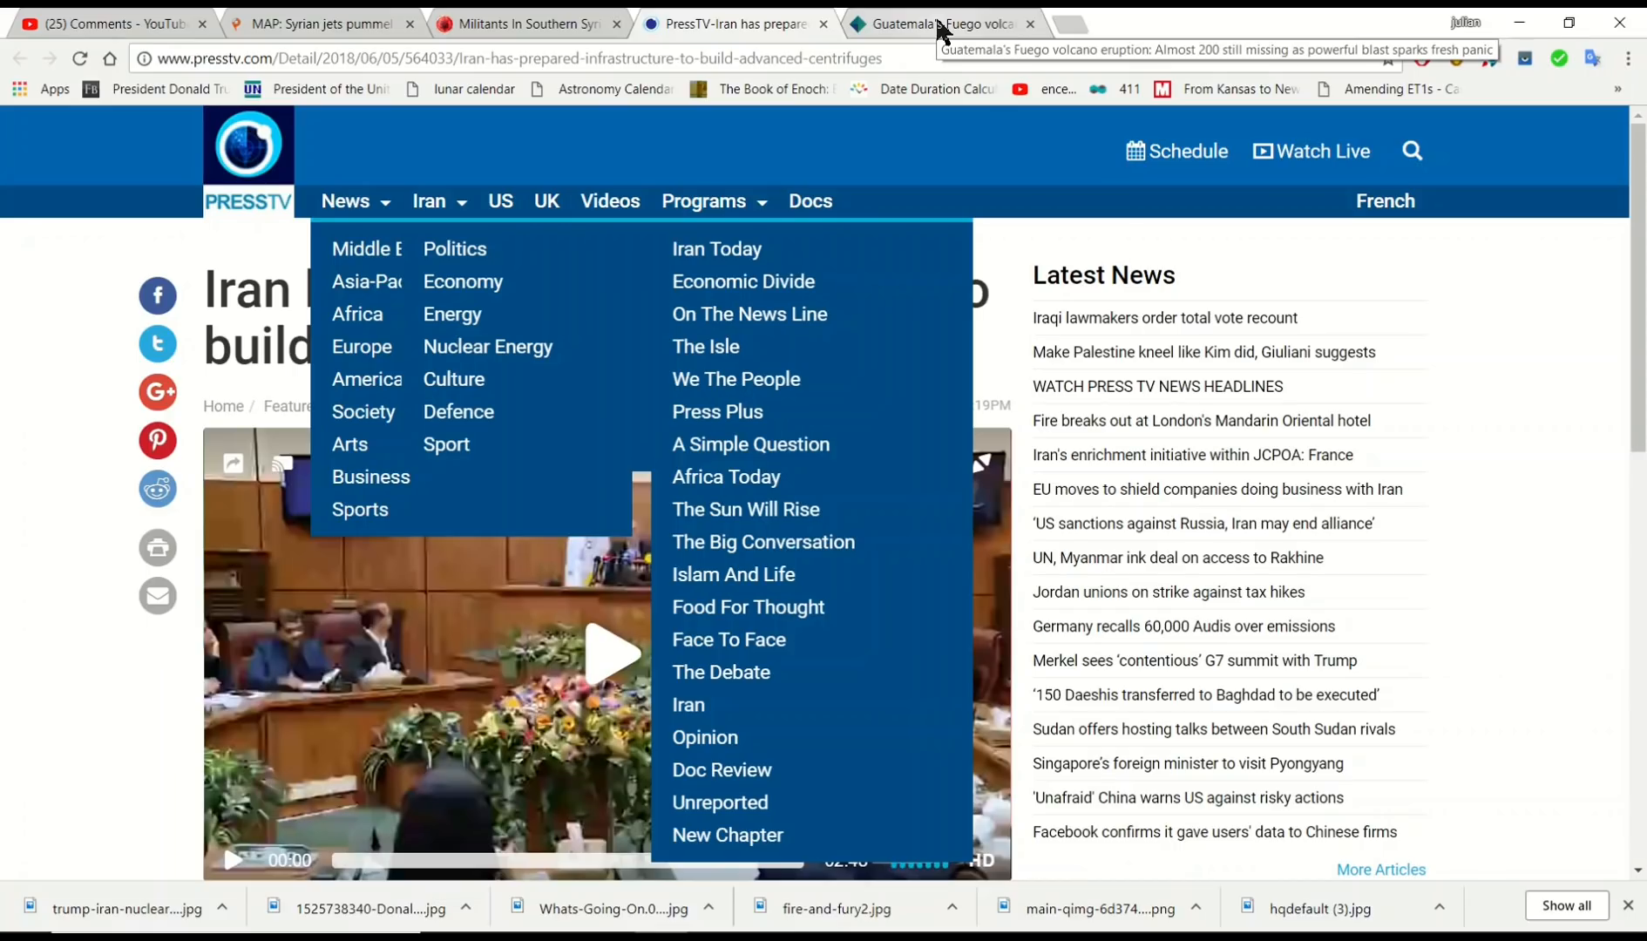
# Open the Telegraph Fuego volcano tab and scroll through the story, ending at the headline.
pyautogui.click(936, 24)
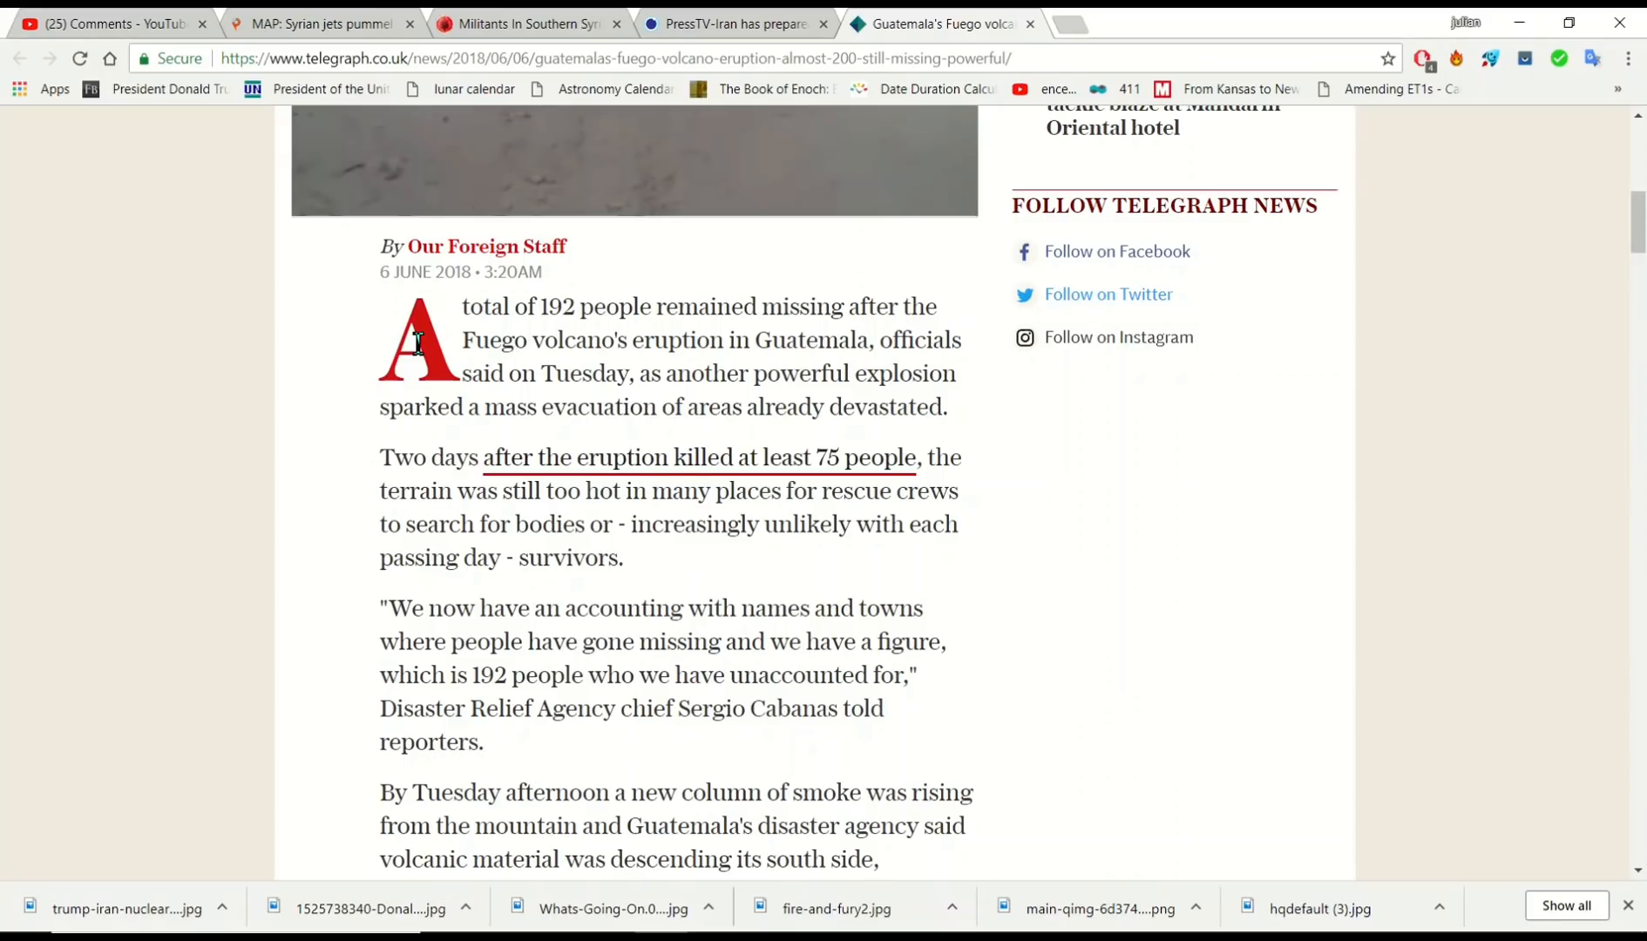
pyautogui.moveTo(911, 460)
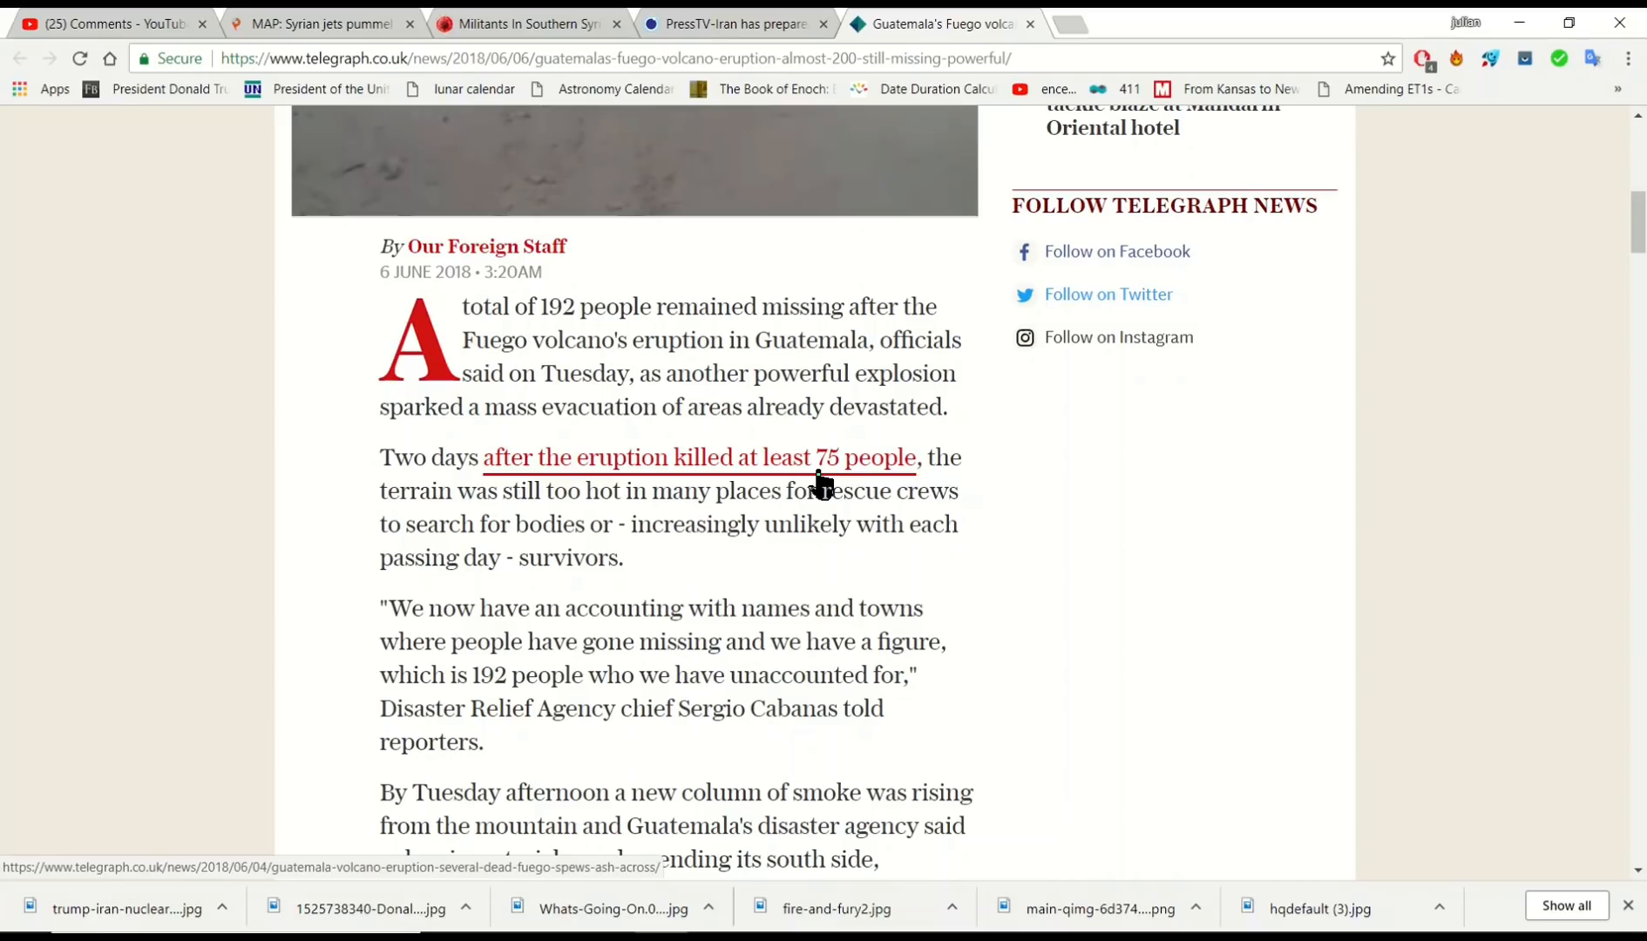
pyautogui.scroll(-3)
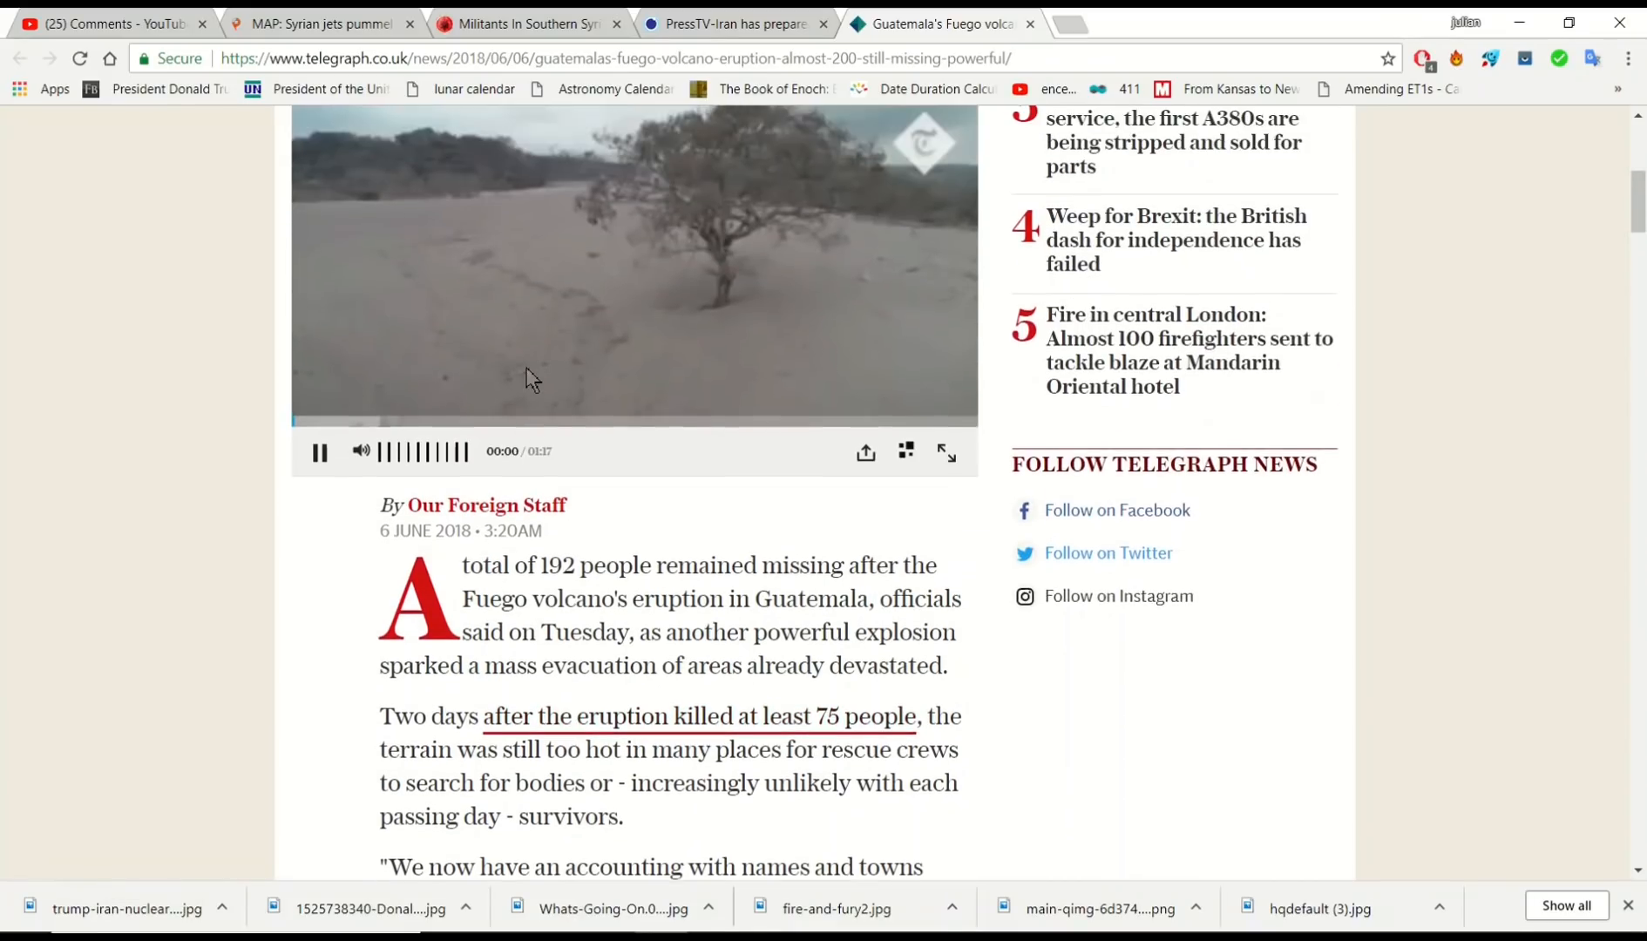
pyautogui.scroll(-3)
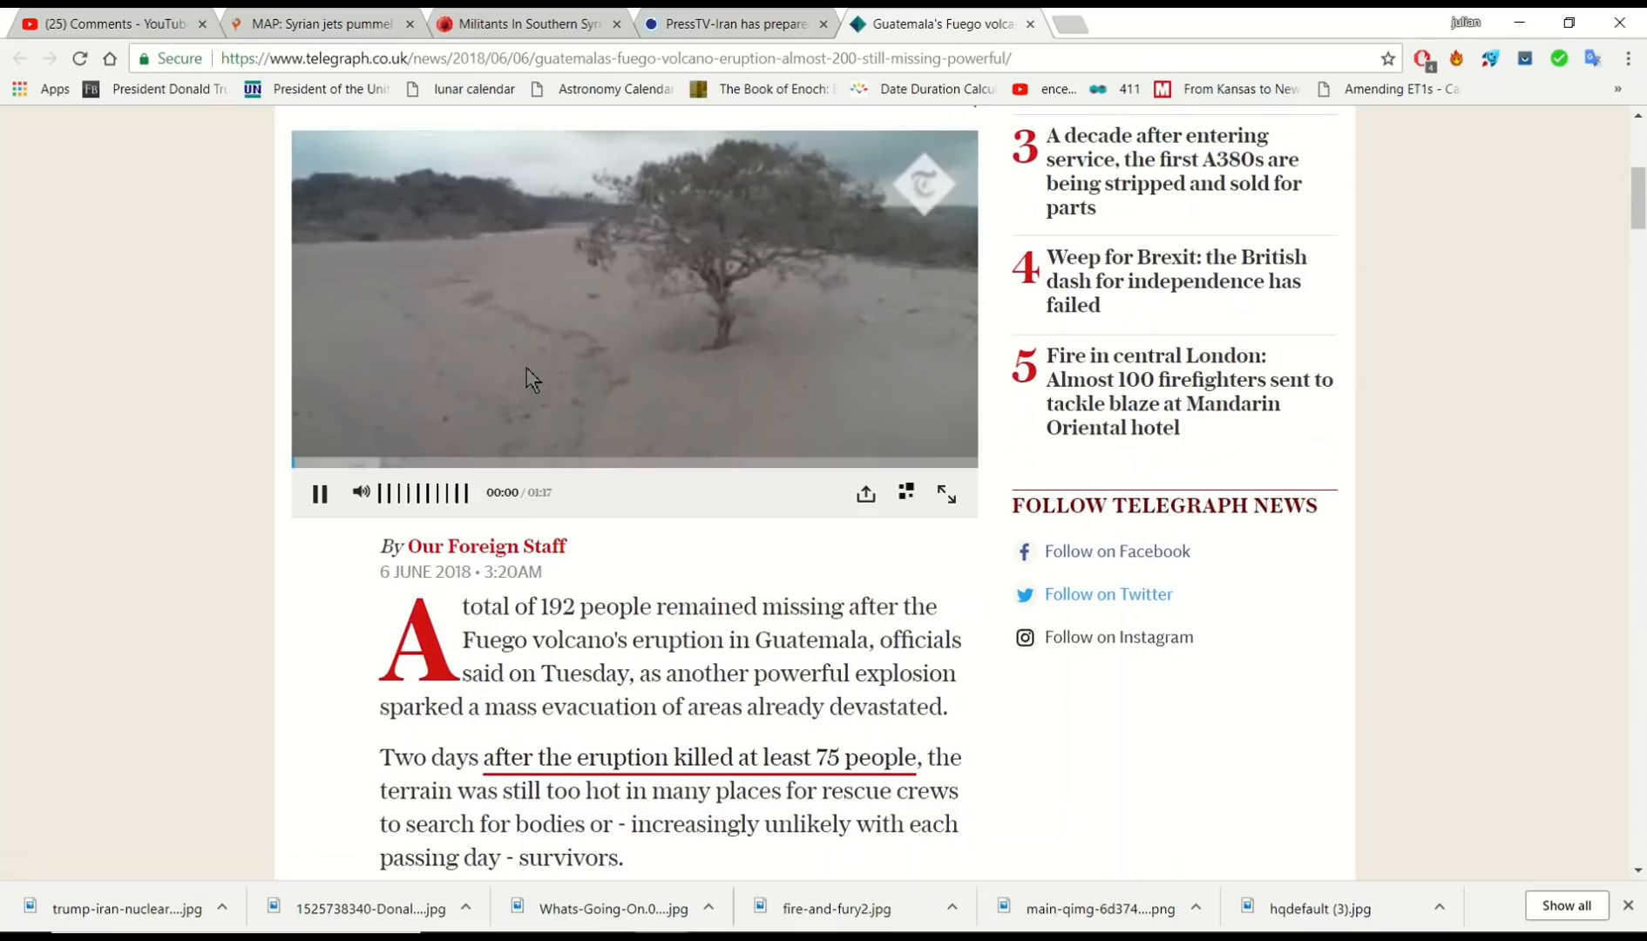
pyautogui.scroll(3)
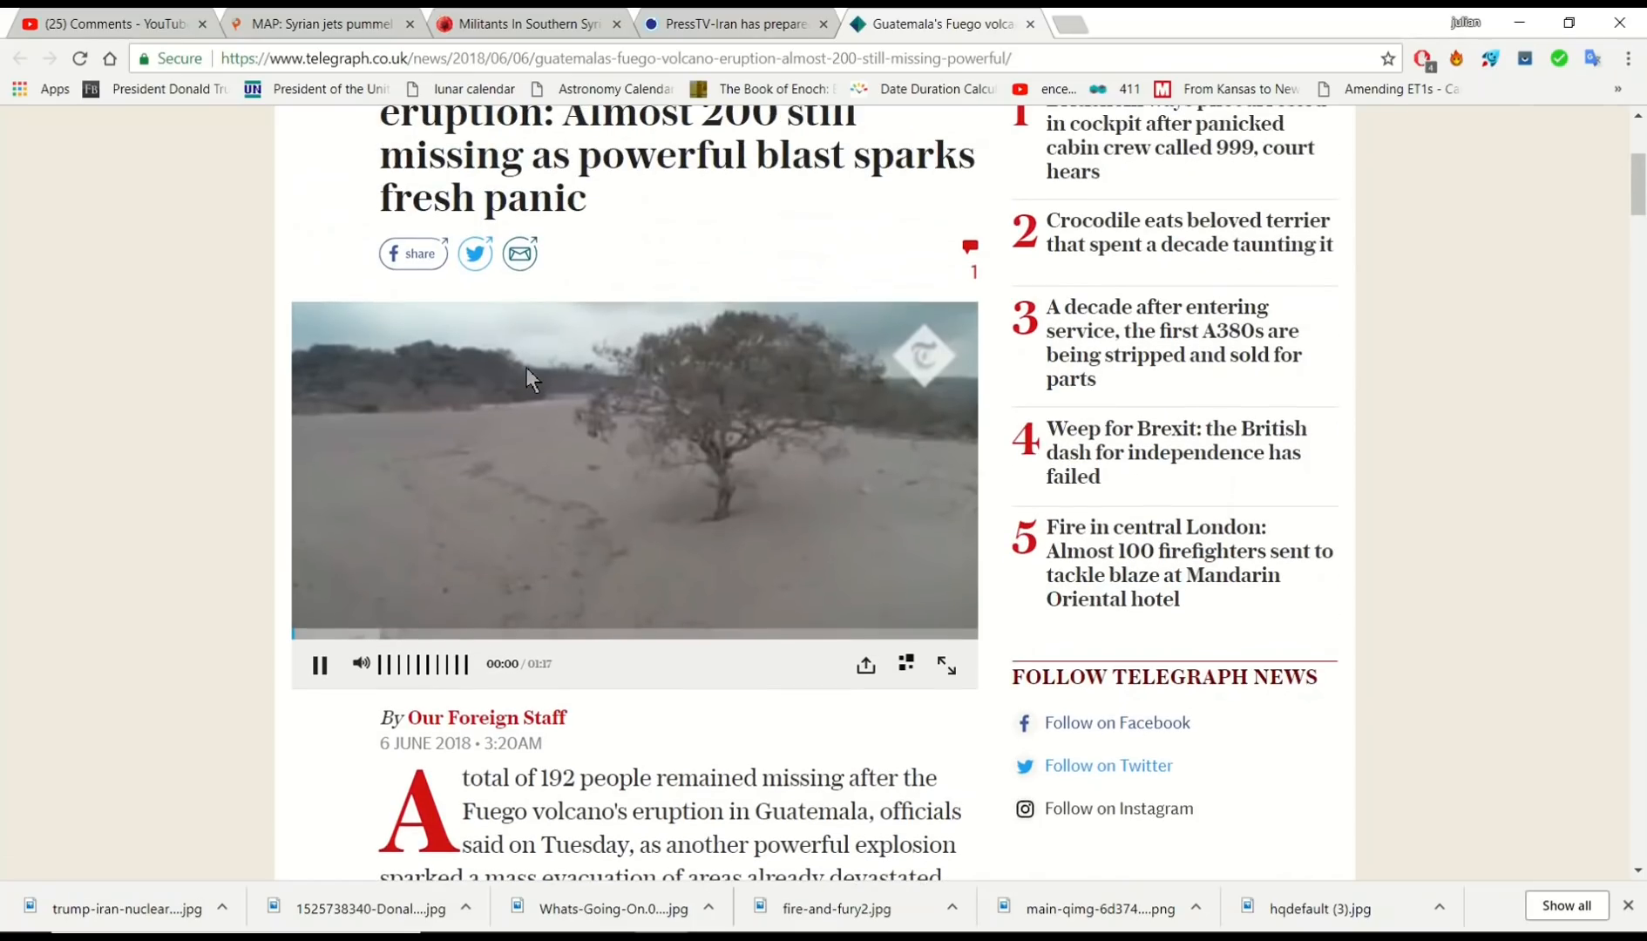
pyautogui.scroll(-3)
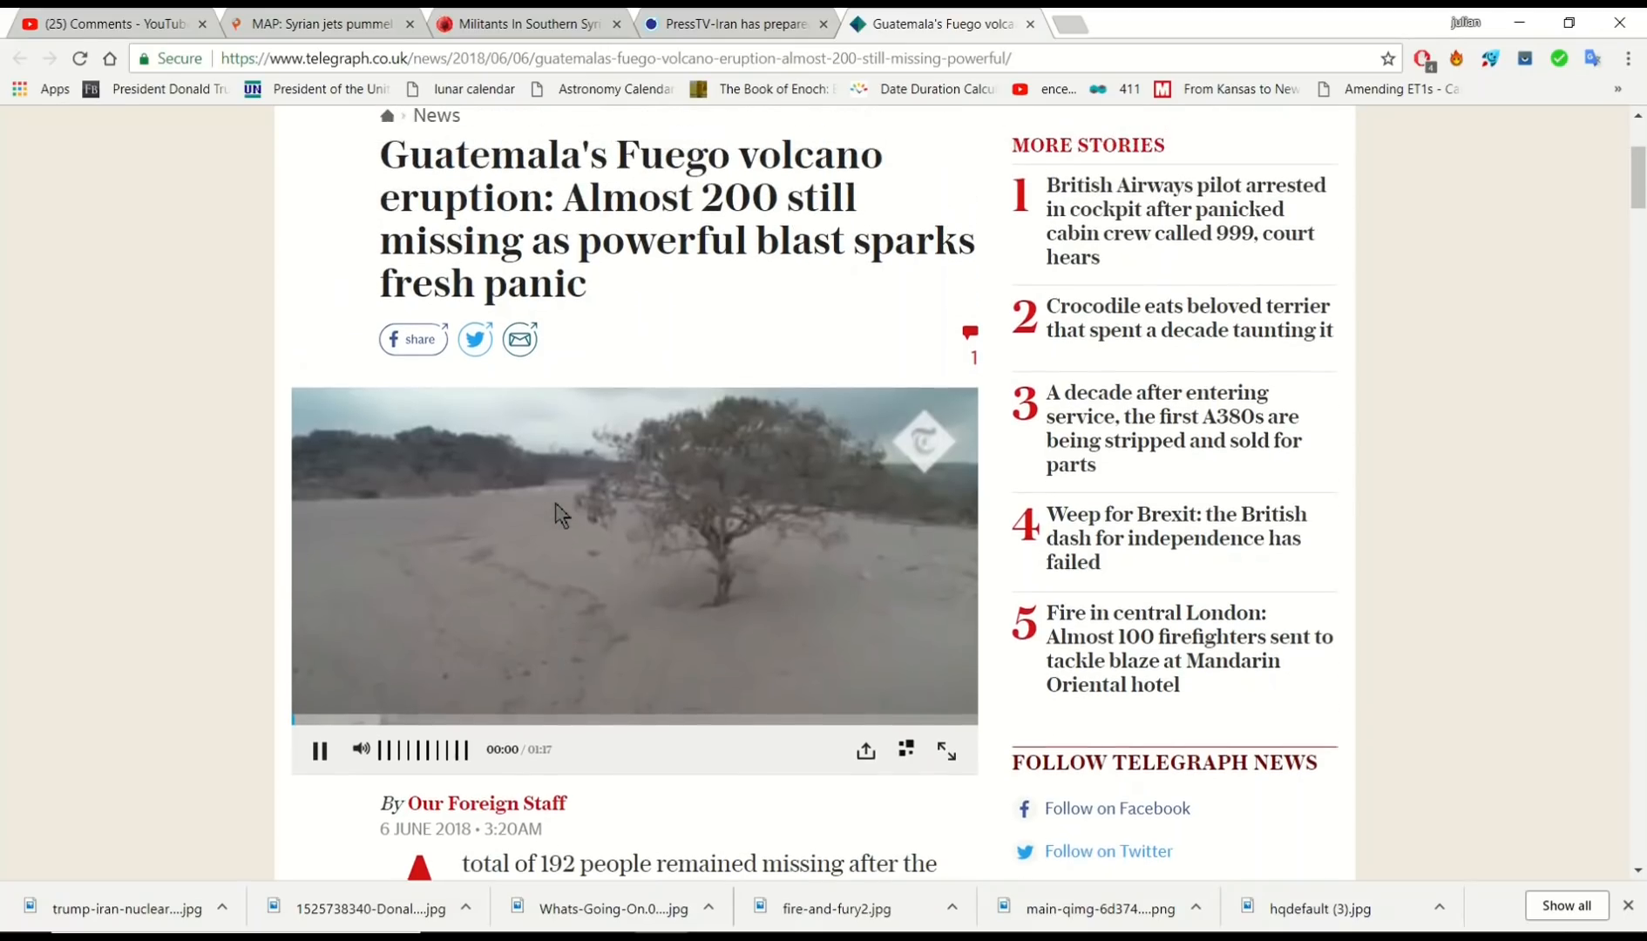
pyautogui.scroll(3)
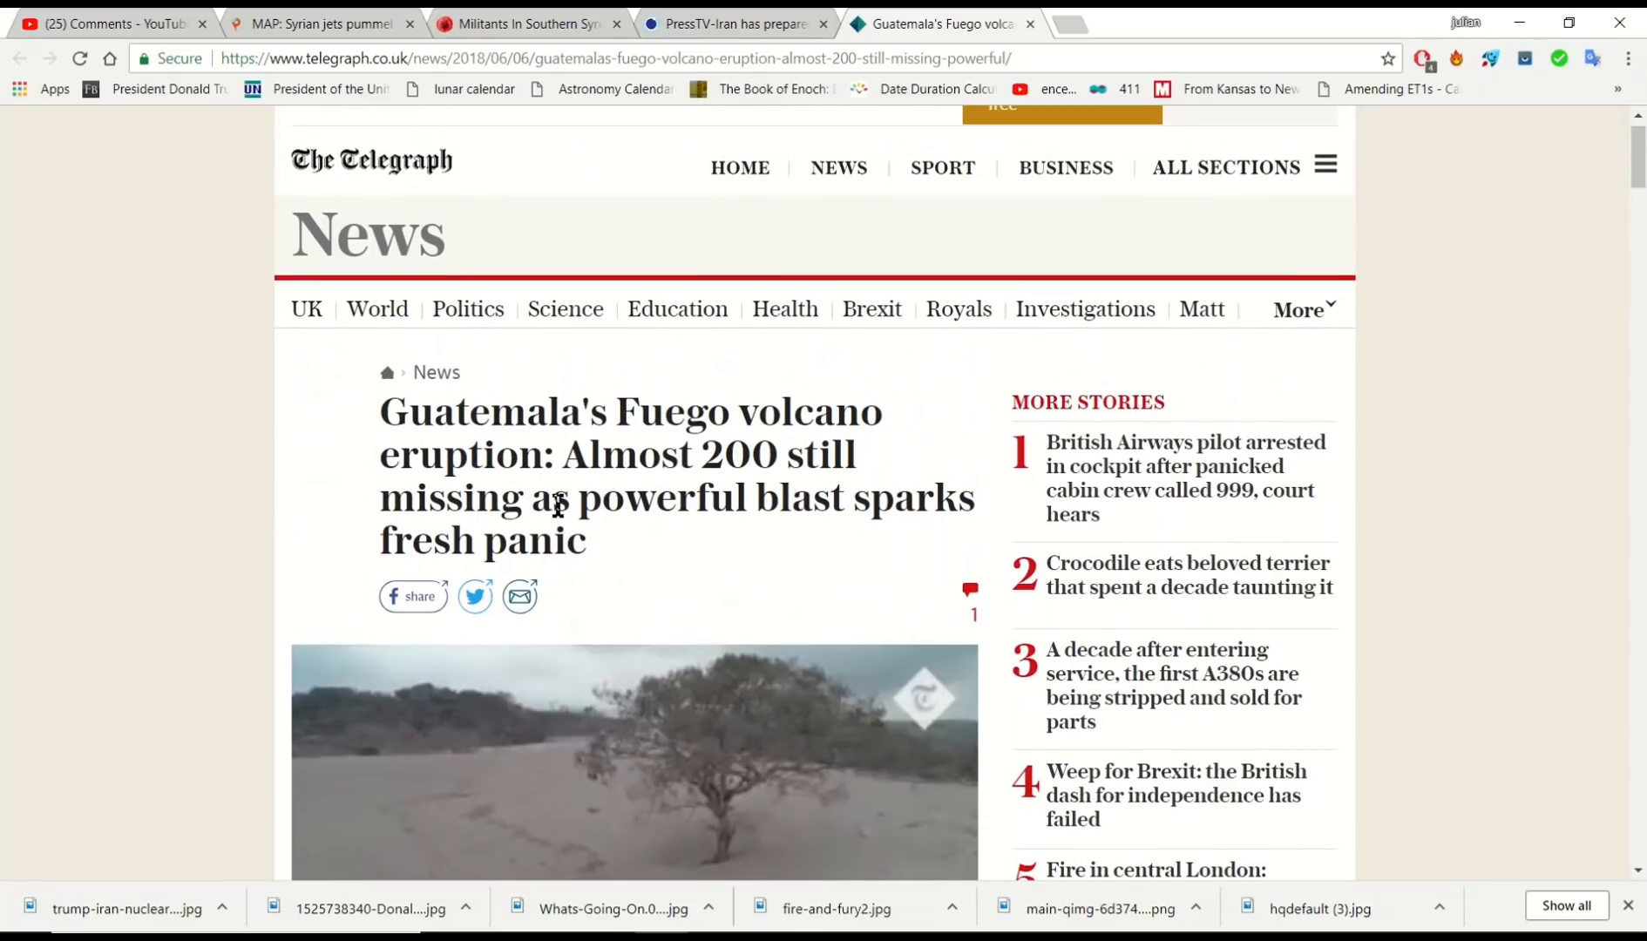